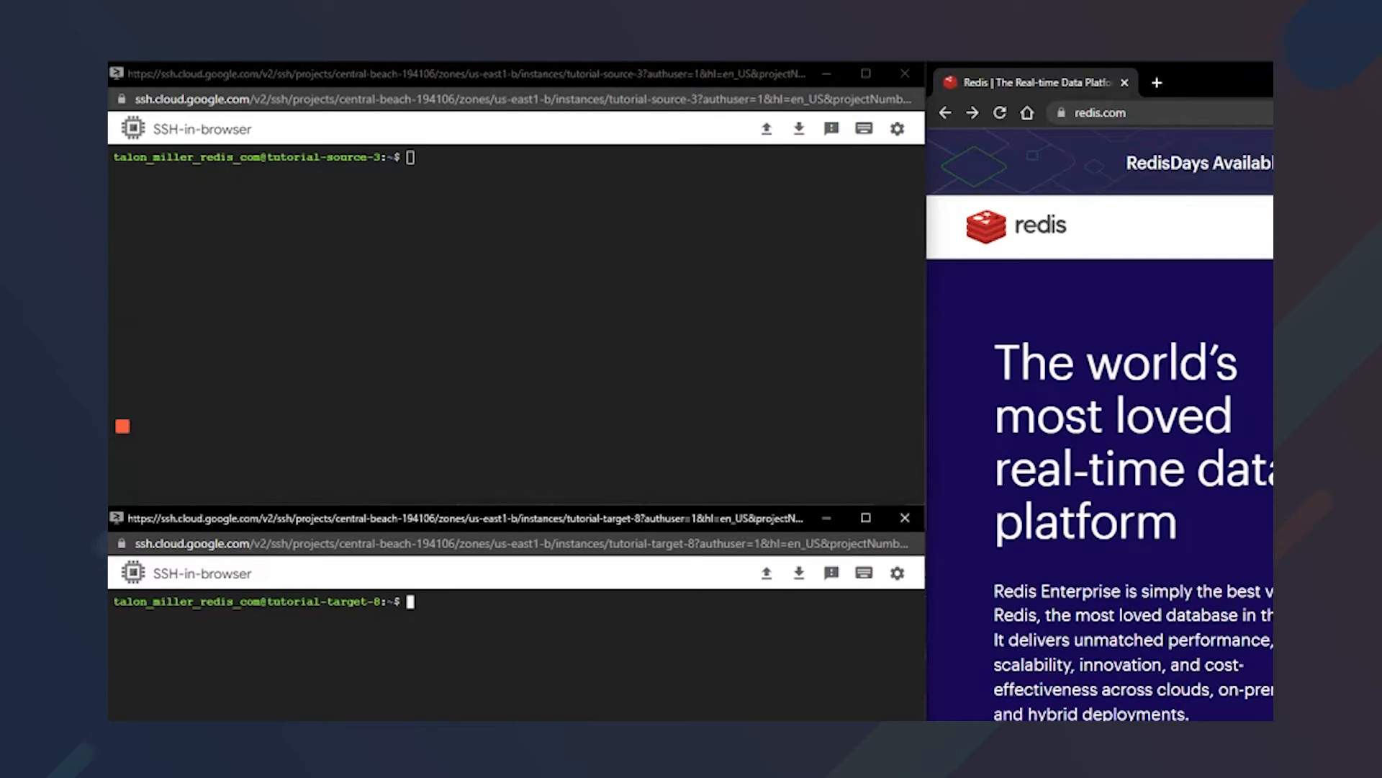
- Edit /etc/redis/redis.conf in vi so Redis binds to 10.142.0.14, then save and quit
text(sudo vi /etc/redis/redis.conf)
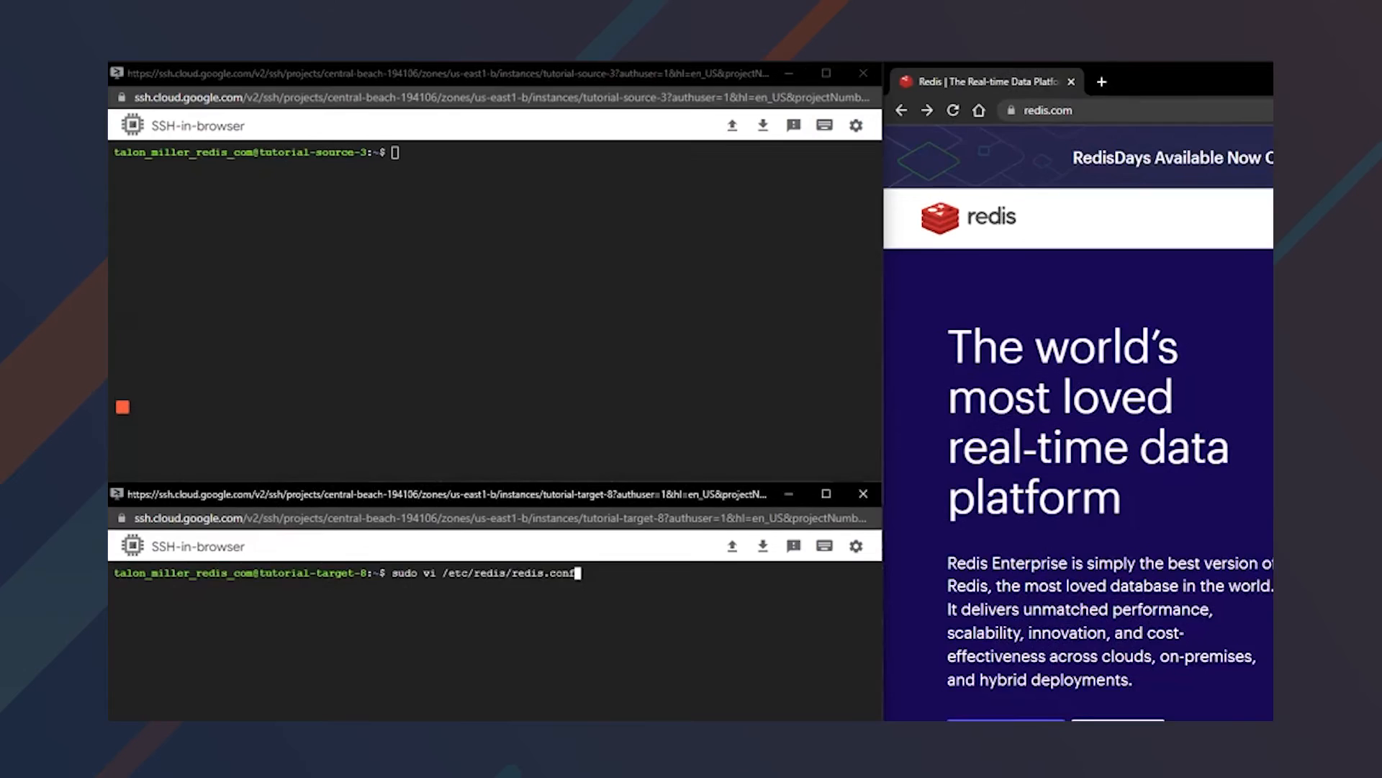
key(Return)
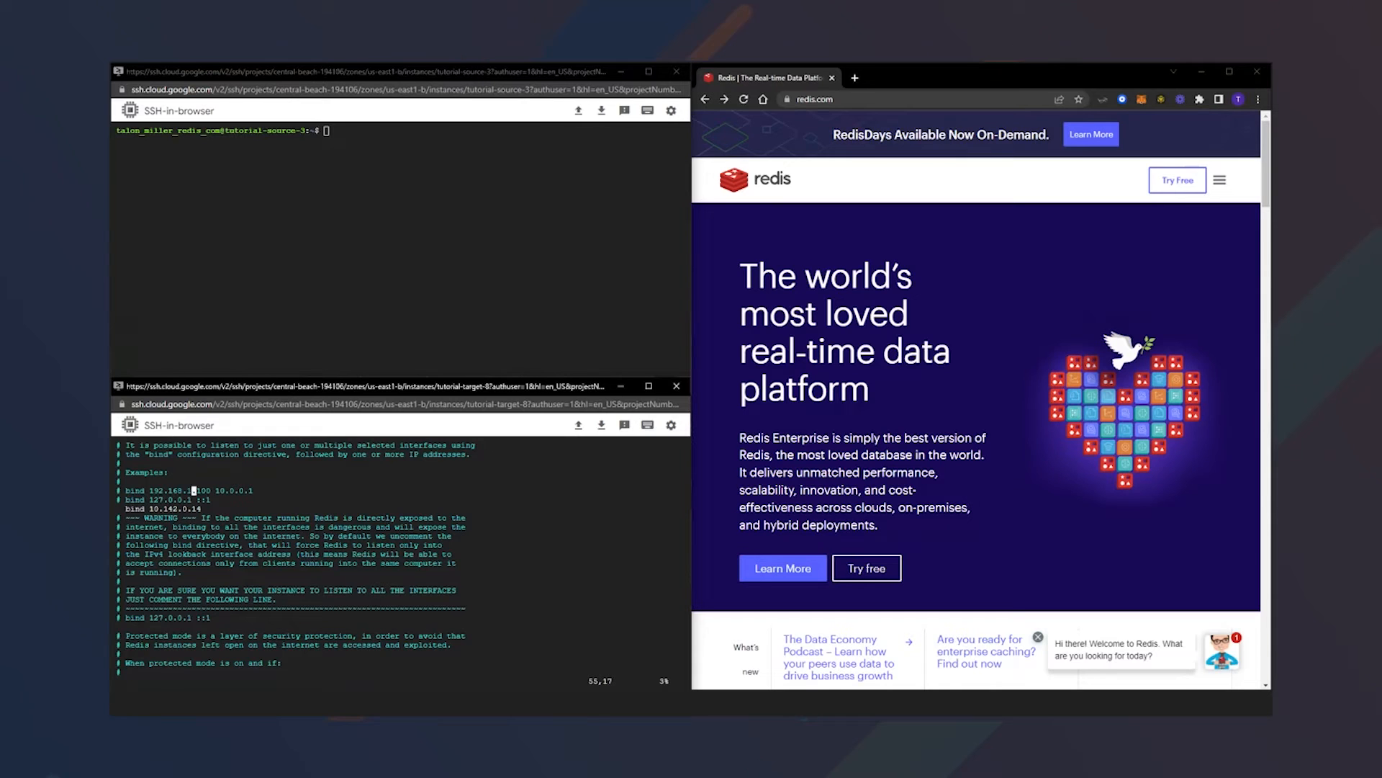
scroll(down, 3)
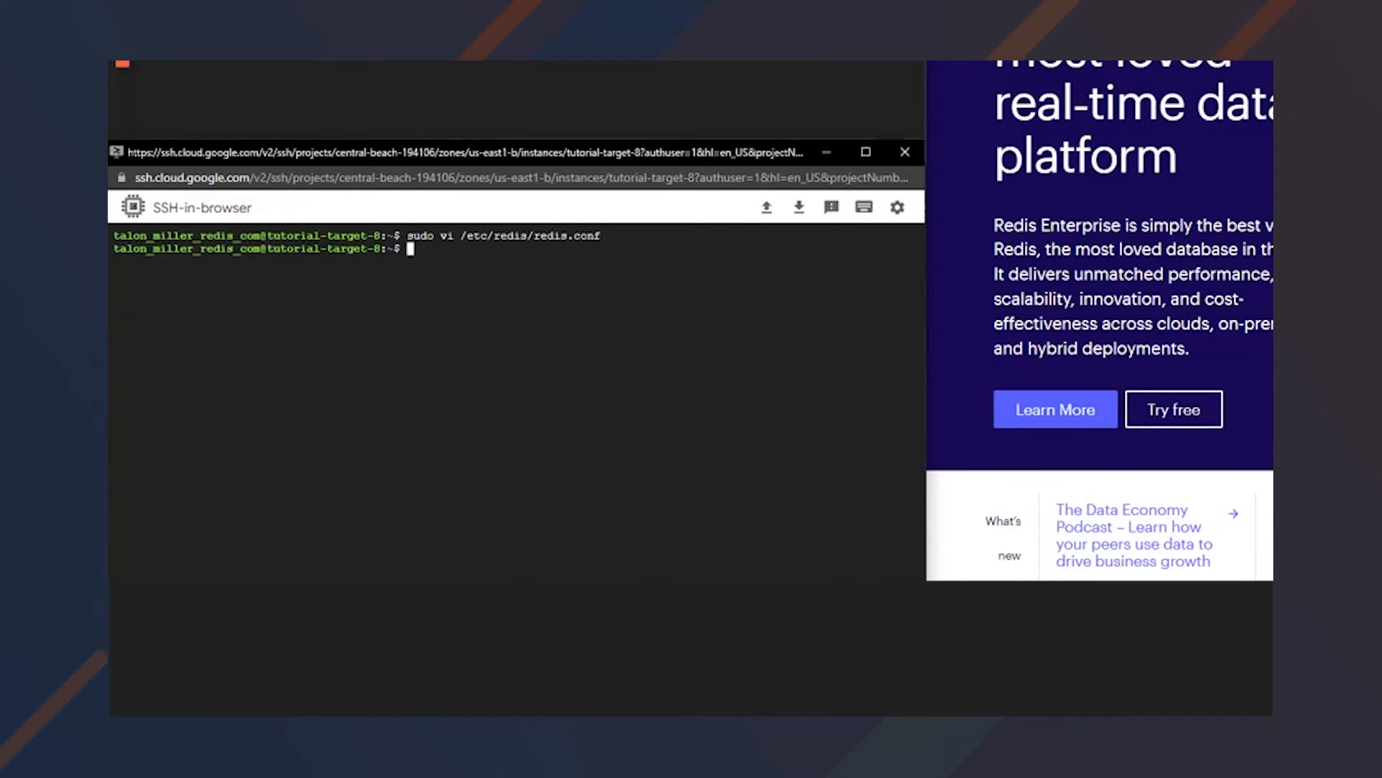
- Ping Redis at 10.142.0.14:6379 via redis-cli, confirm PONG, and exit
text(redis-cli -h 10.142.0.14 -p 6379)
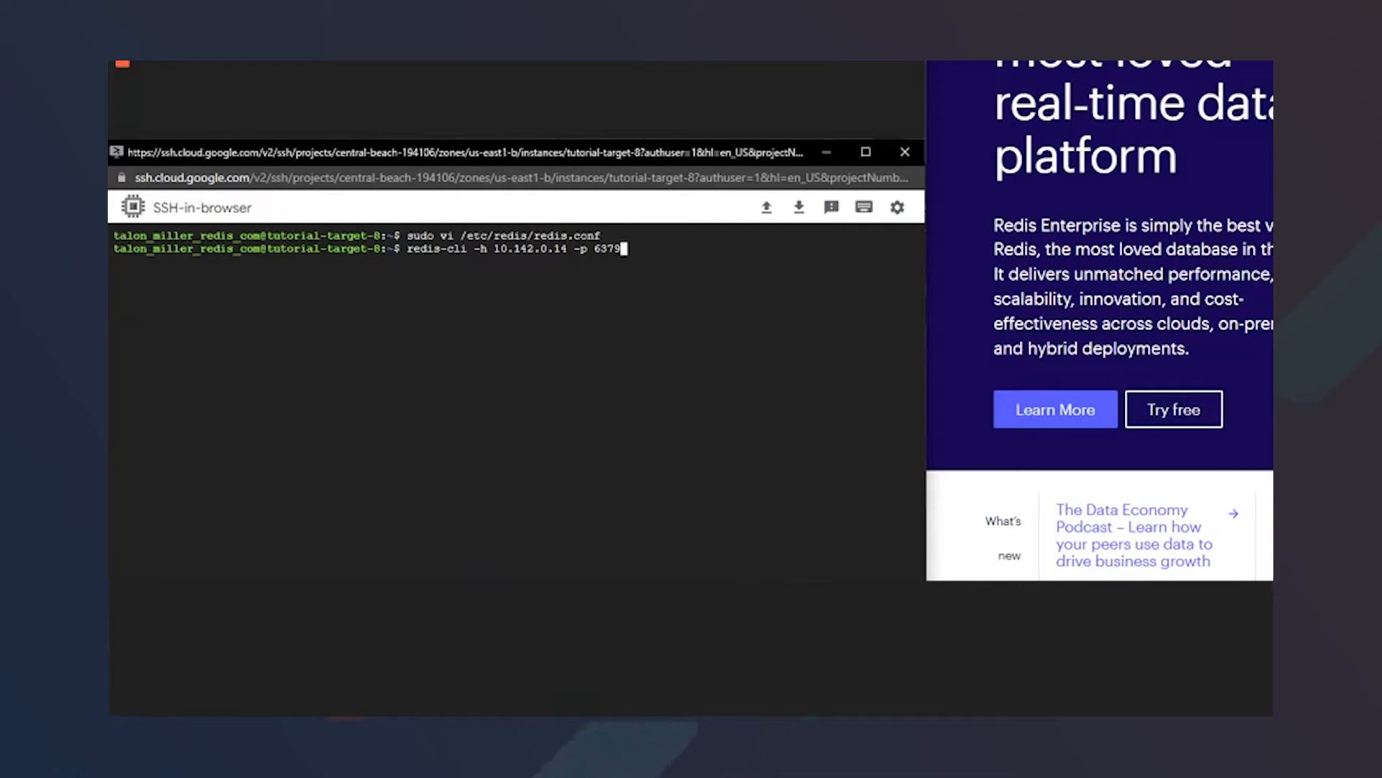
key(Return)
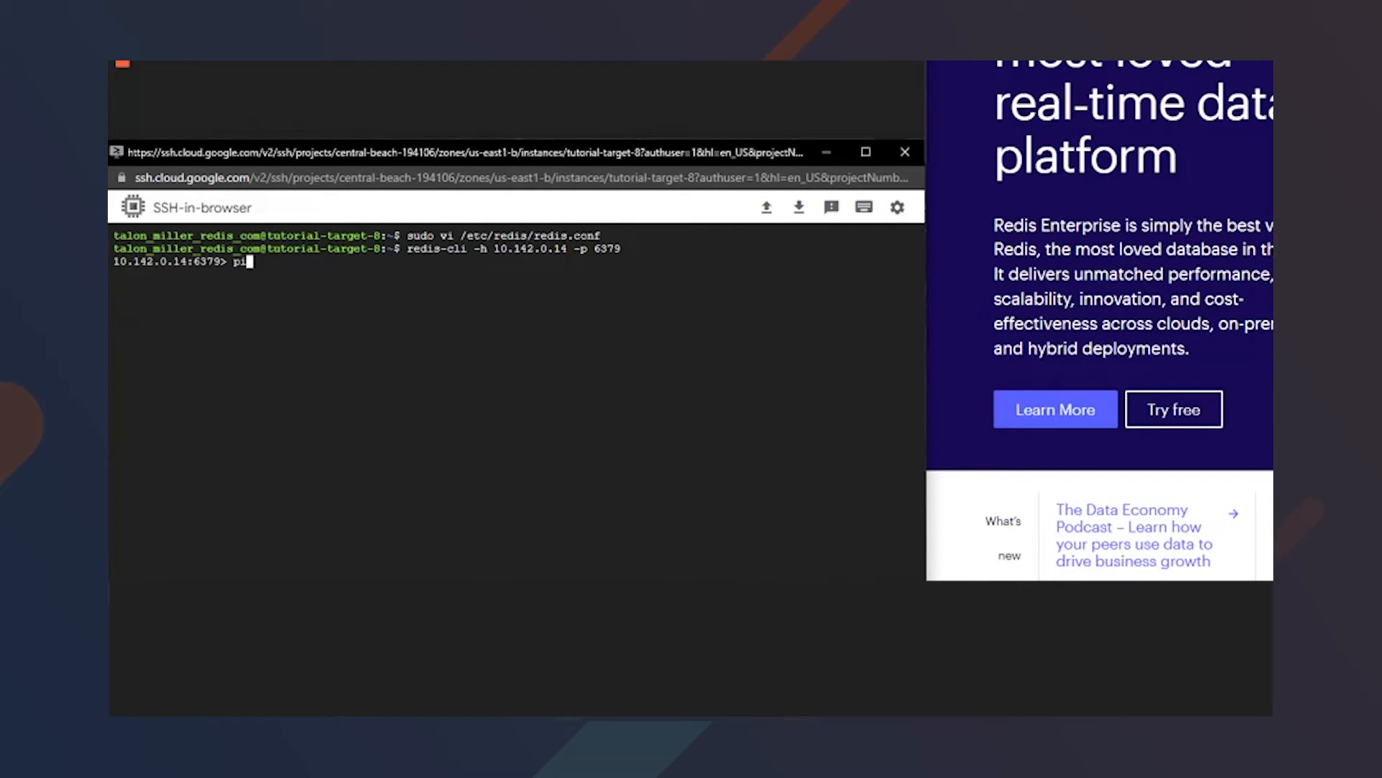
key(Return)
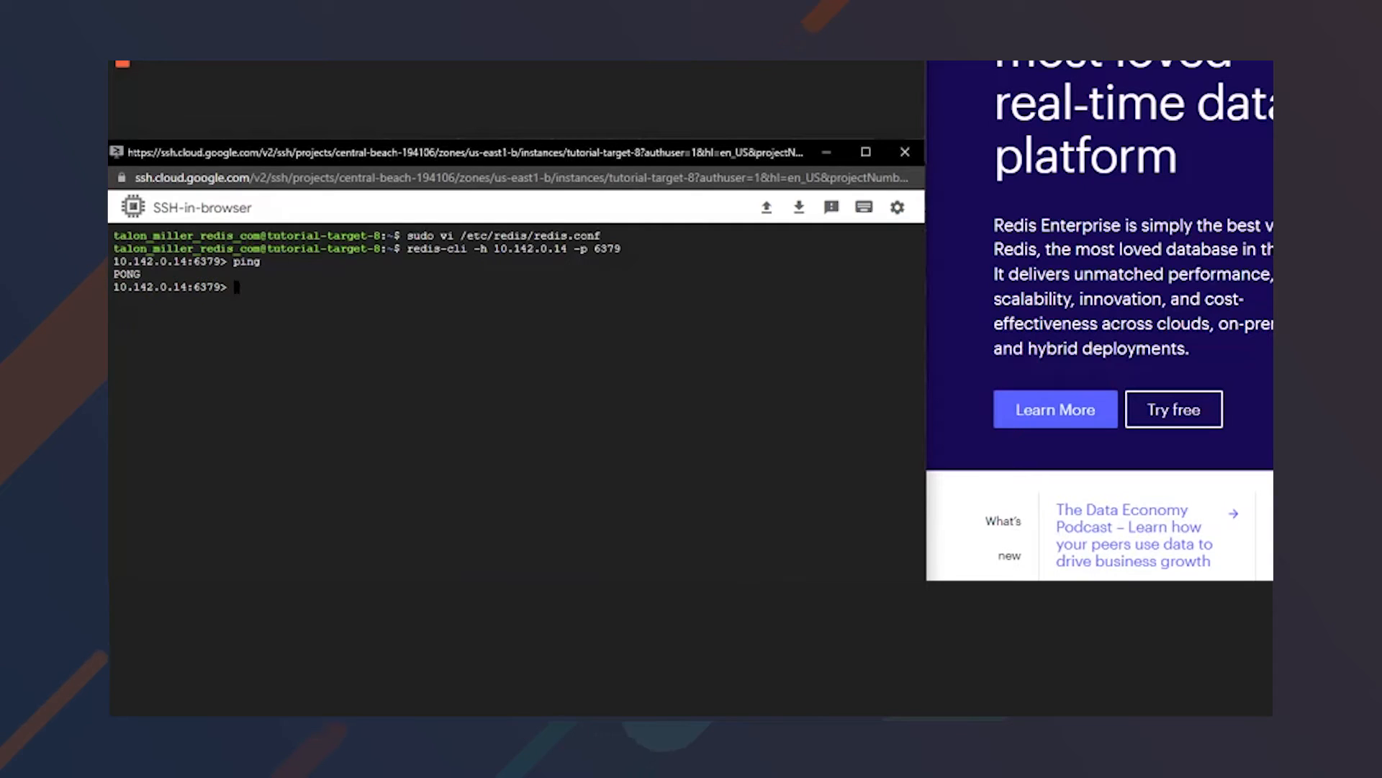
text(exit)
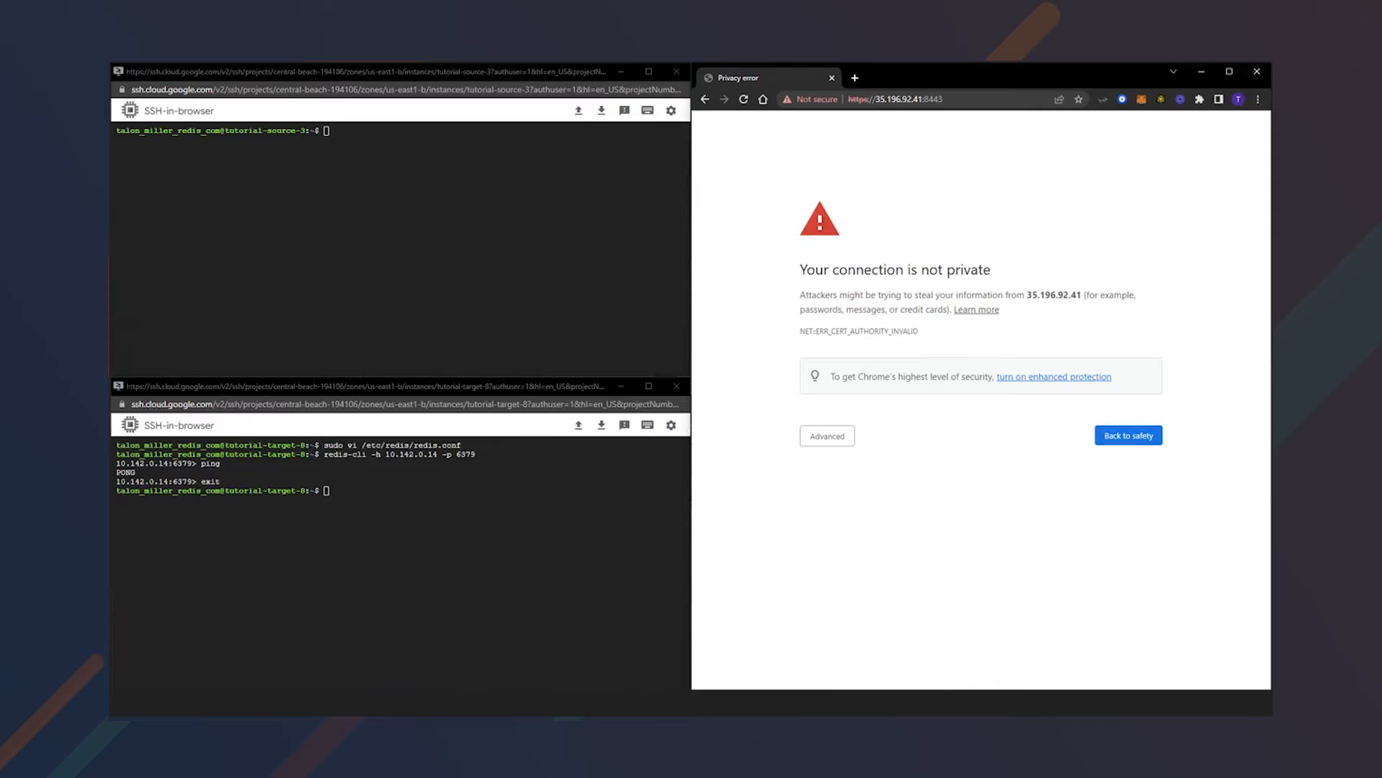
mouse_move(816, 216)
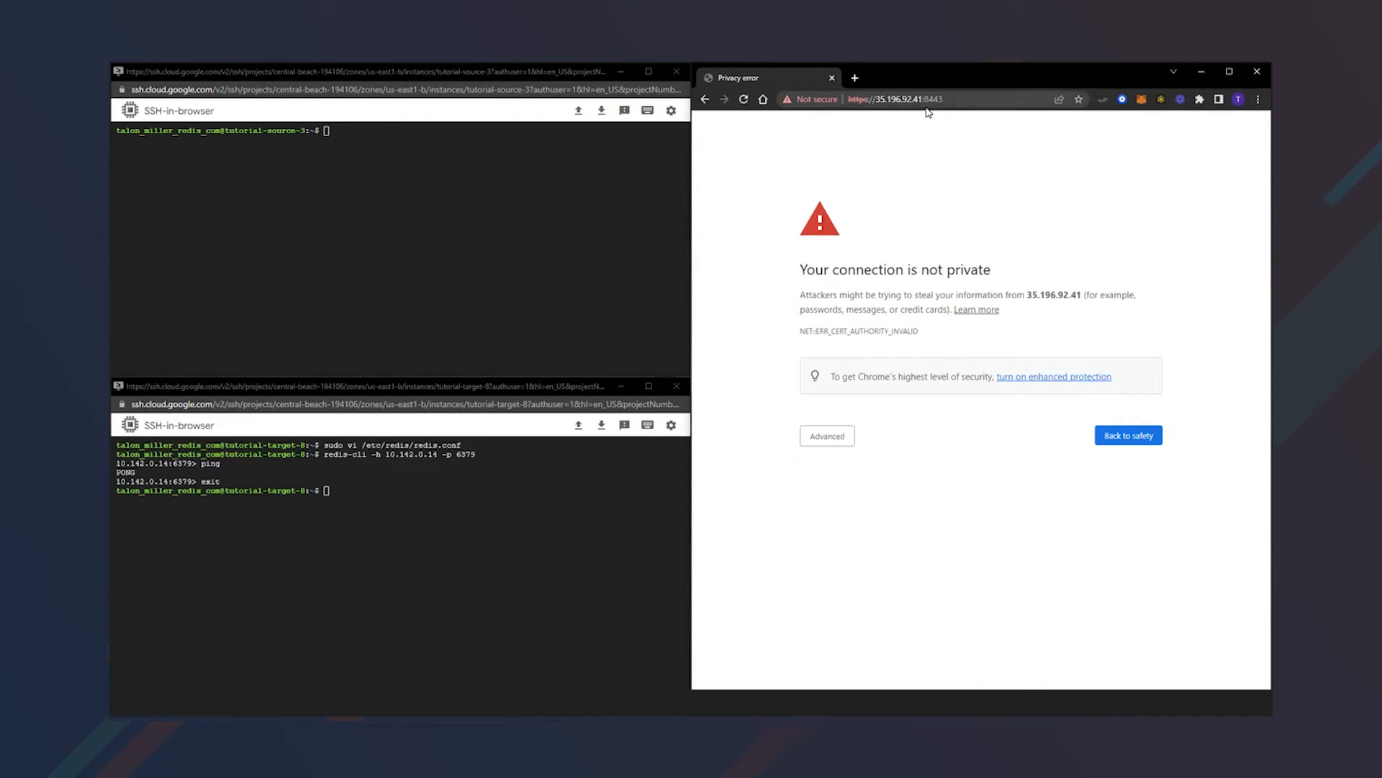
mouse_move(943, 112)
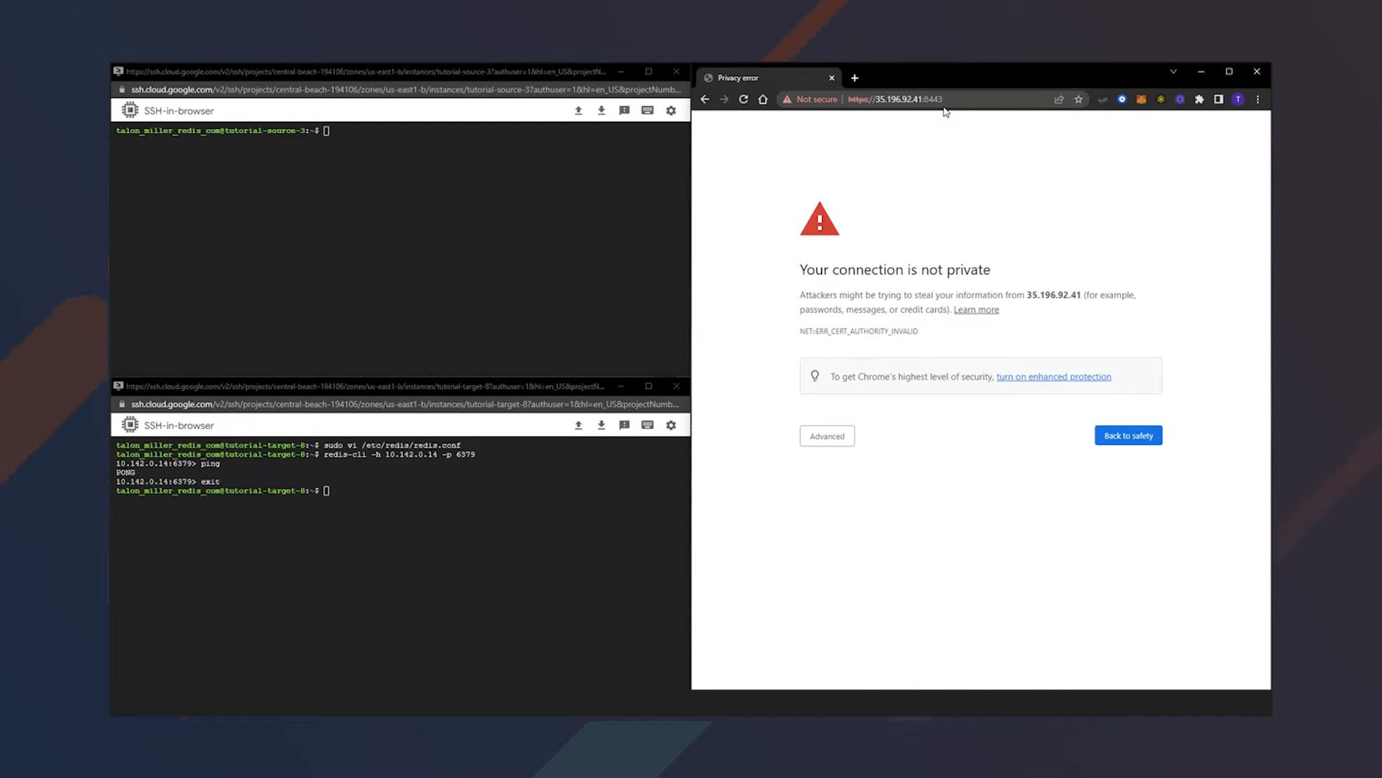
- Proceed past the Chrome privacy warning to the untrusted 35.196.92.41:8443 site
click(826, 435)
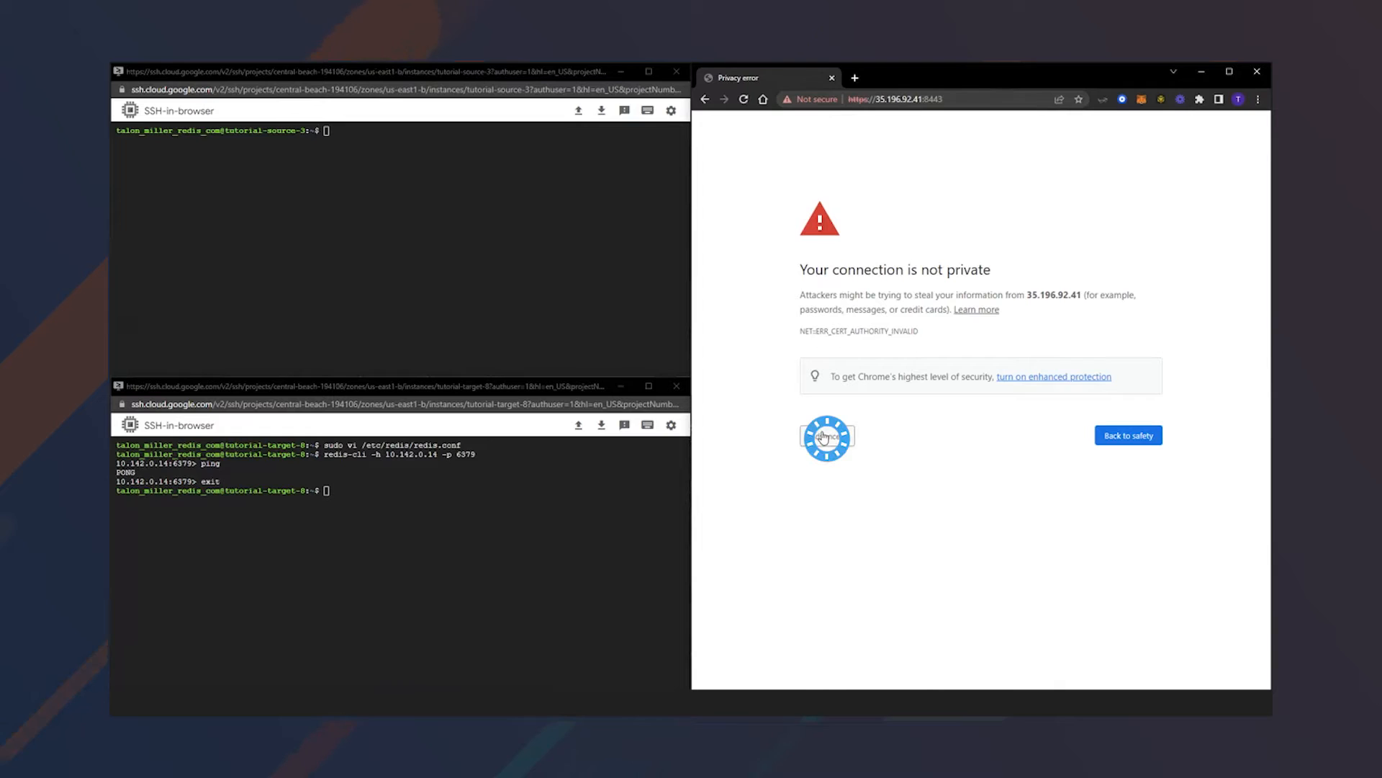
click(835, 435)
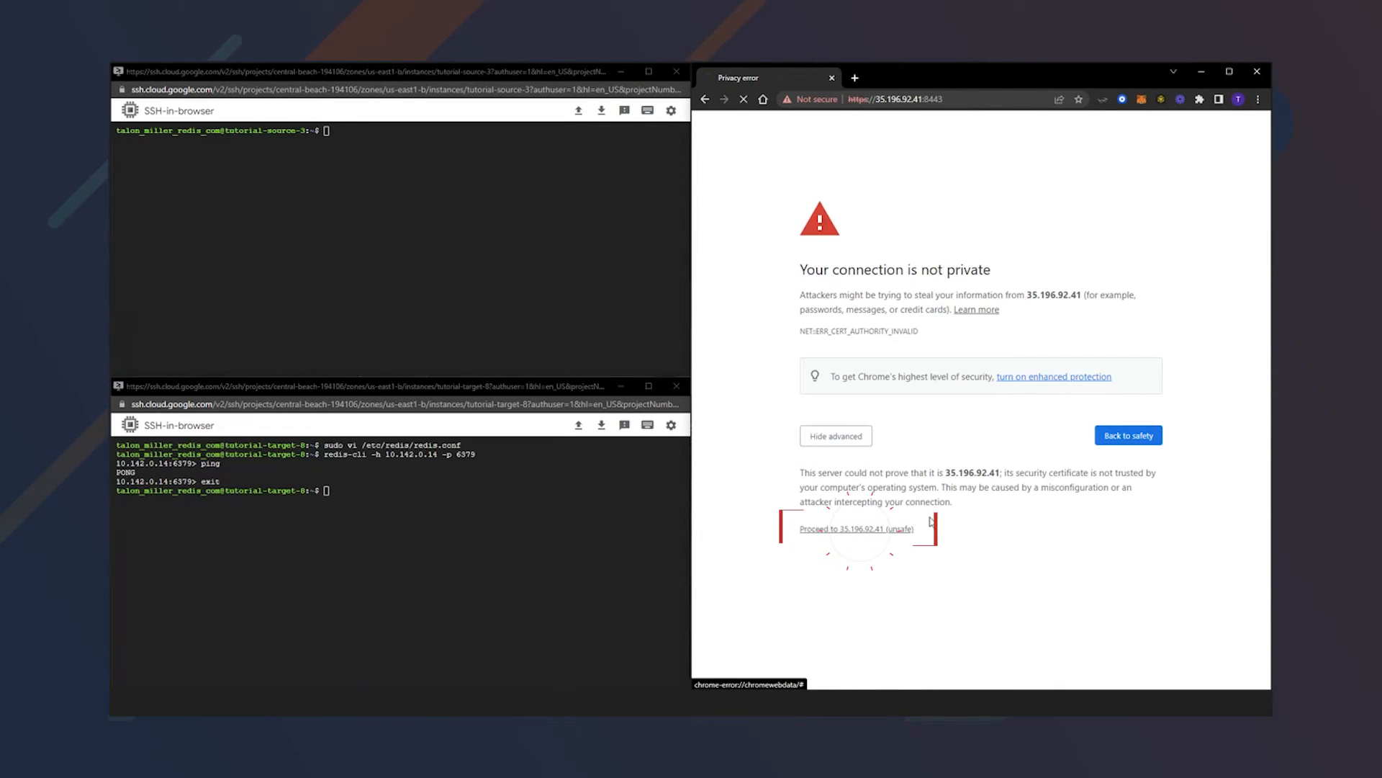
click(854, 529)
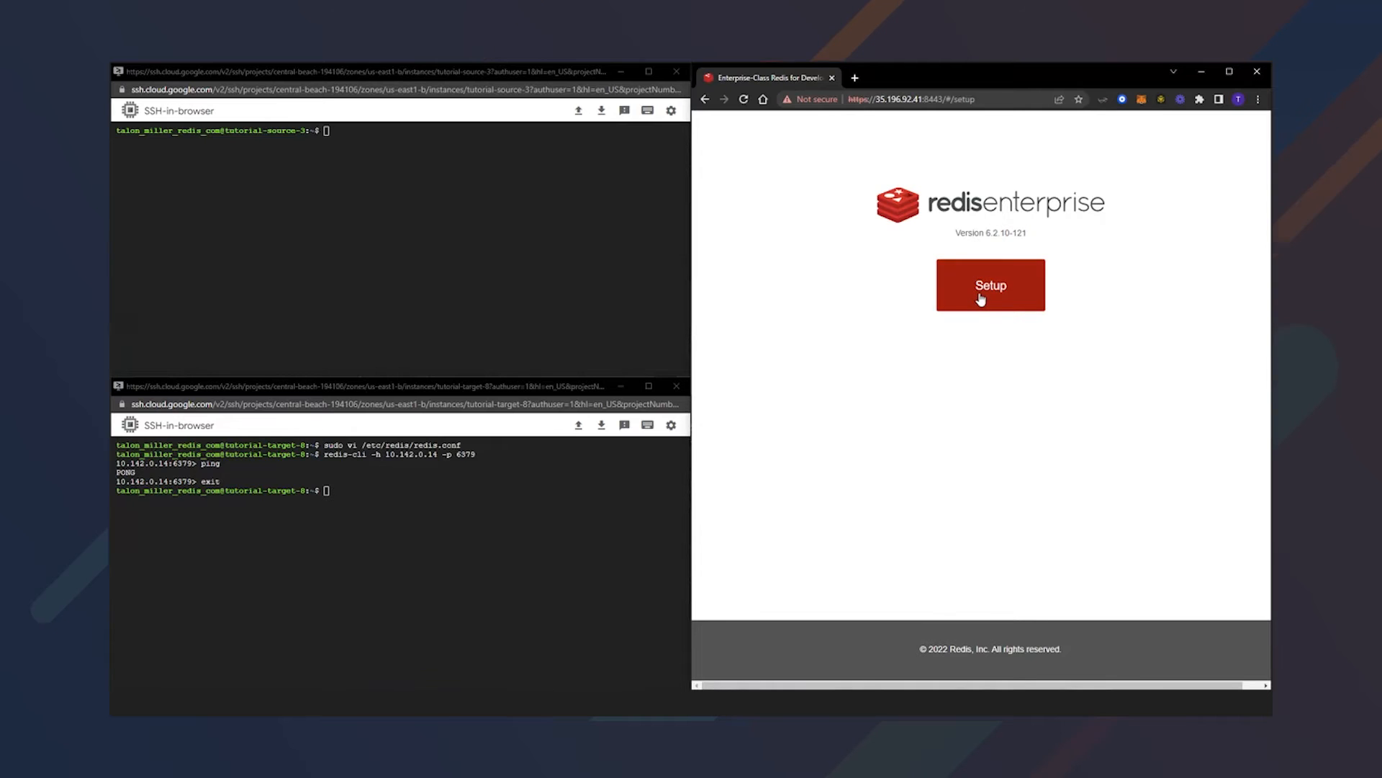
- Begin setup with a new cluster named migrationdatabasetutorial and accept node configuration
click(990, 285)
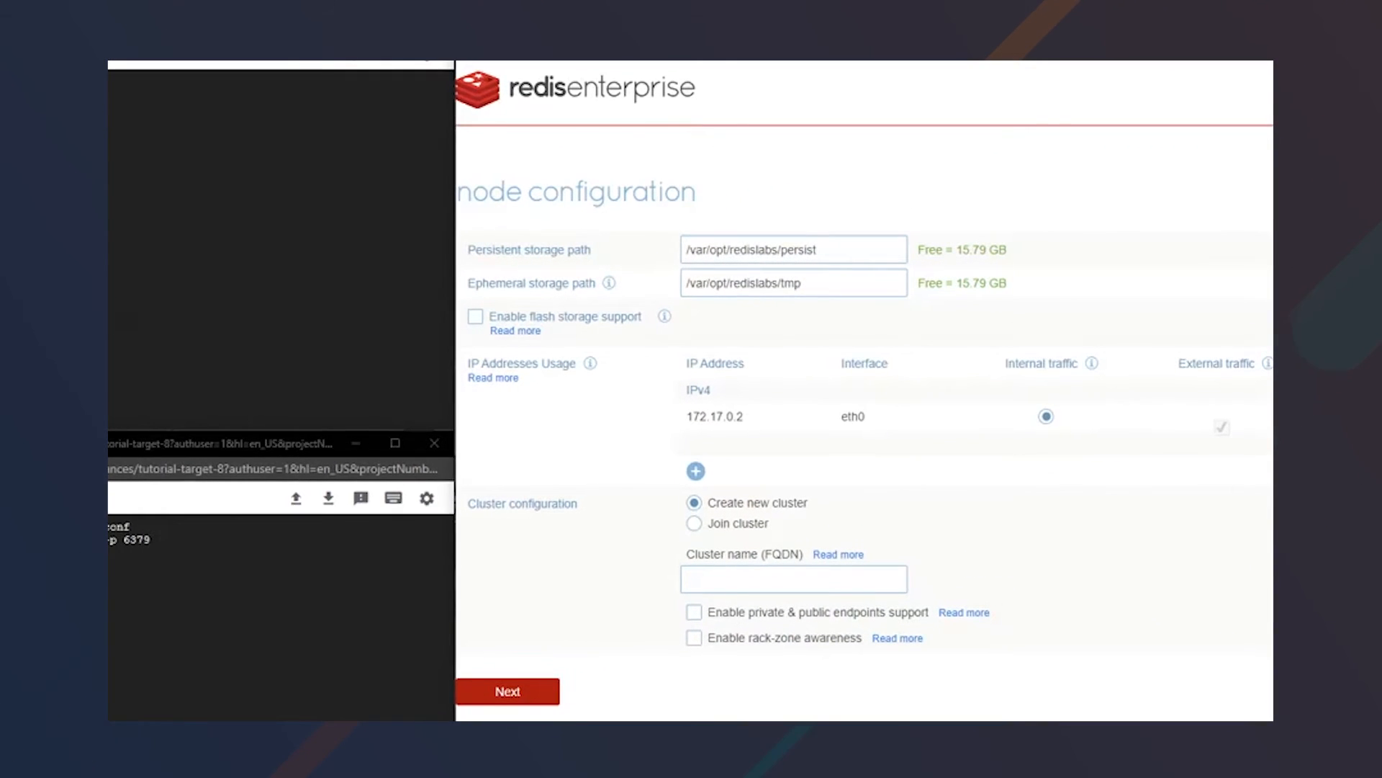
text(migrationdatabasetutorial)
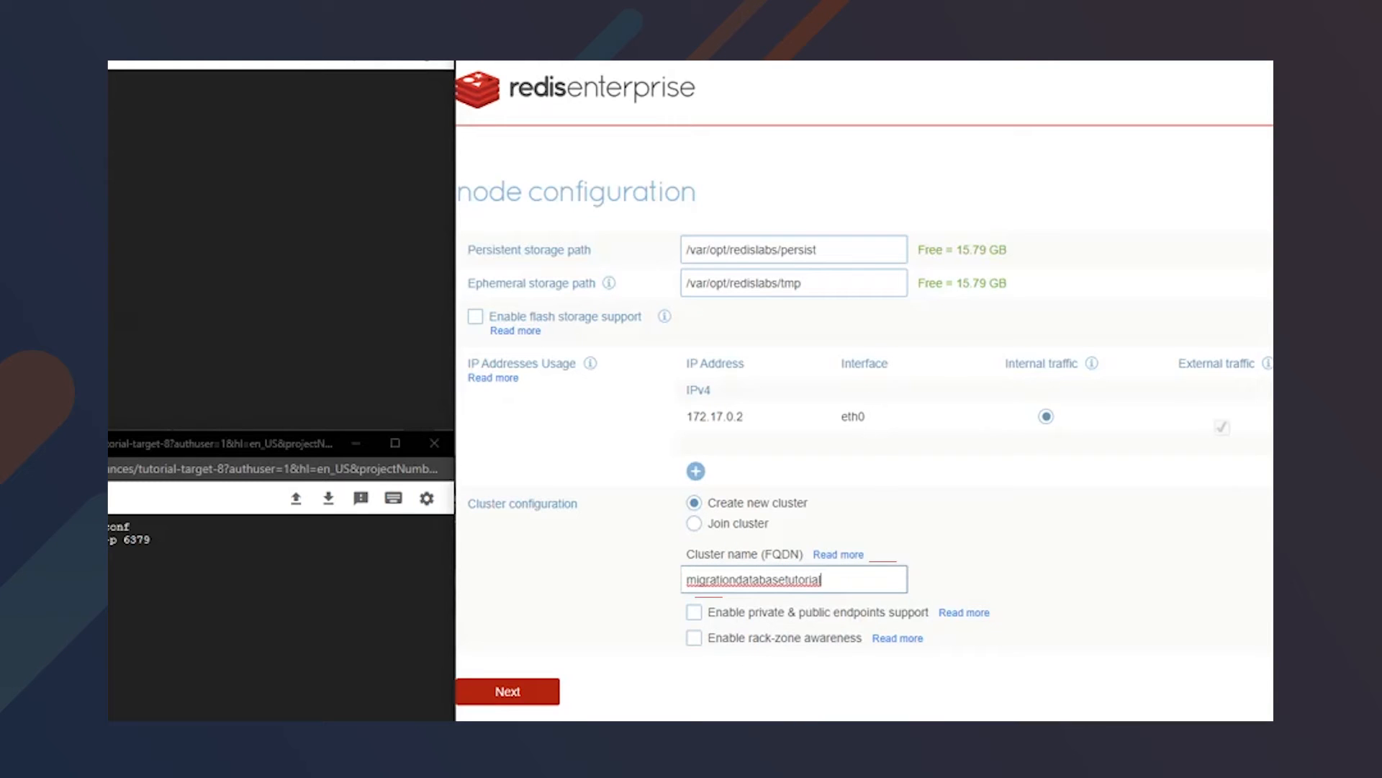
click(508, 690)
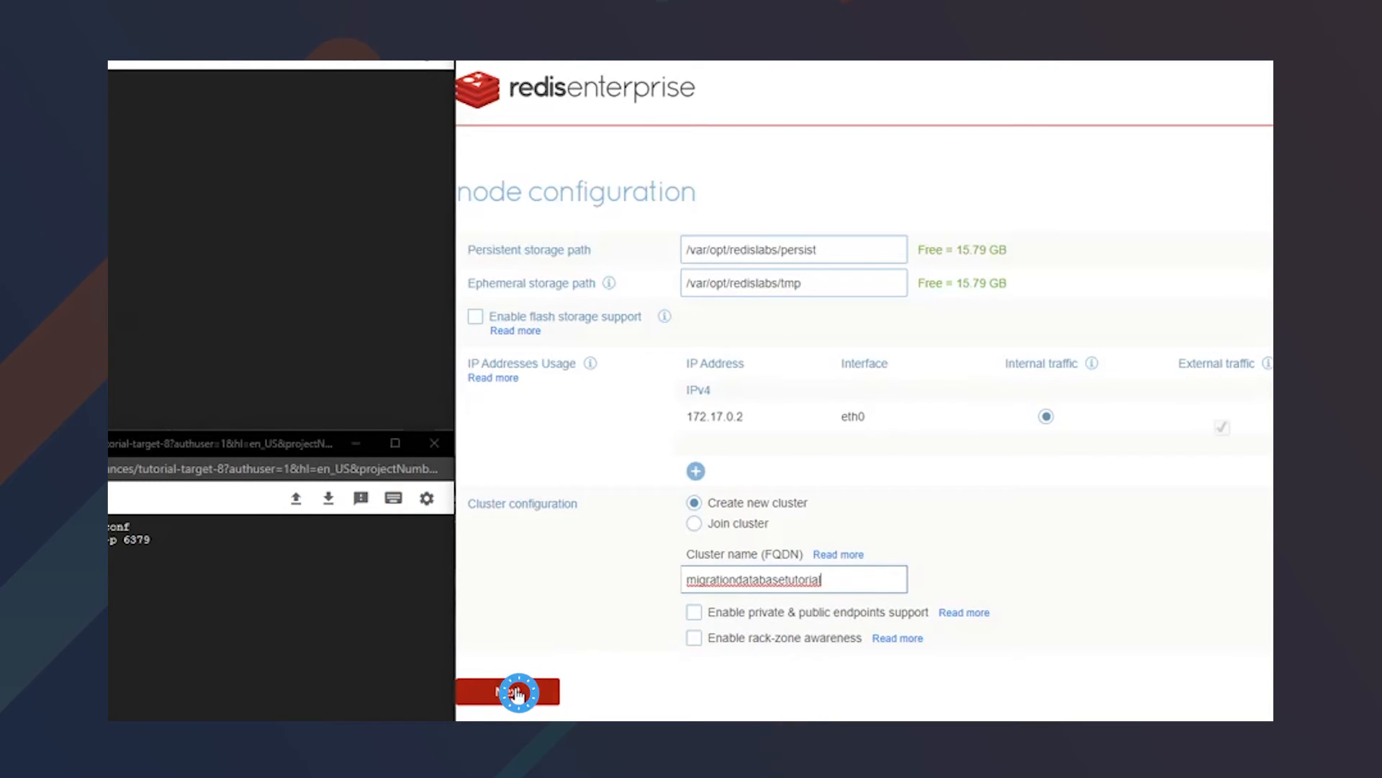
click(507, 691)
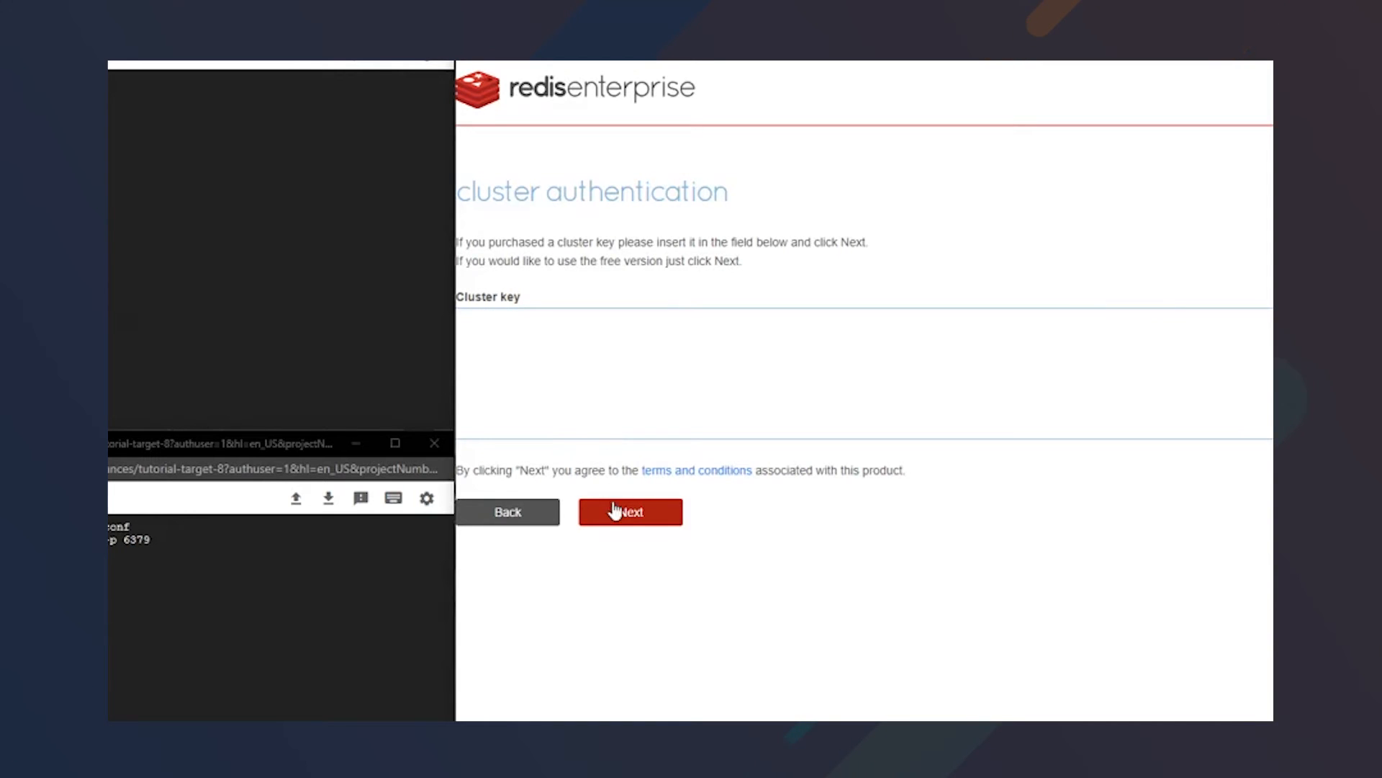
- Continue on the free version with no cluster key to the admin credentials step
click(629, 511)
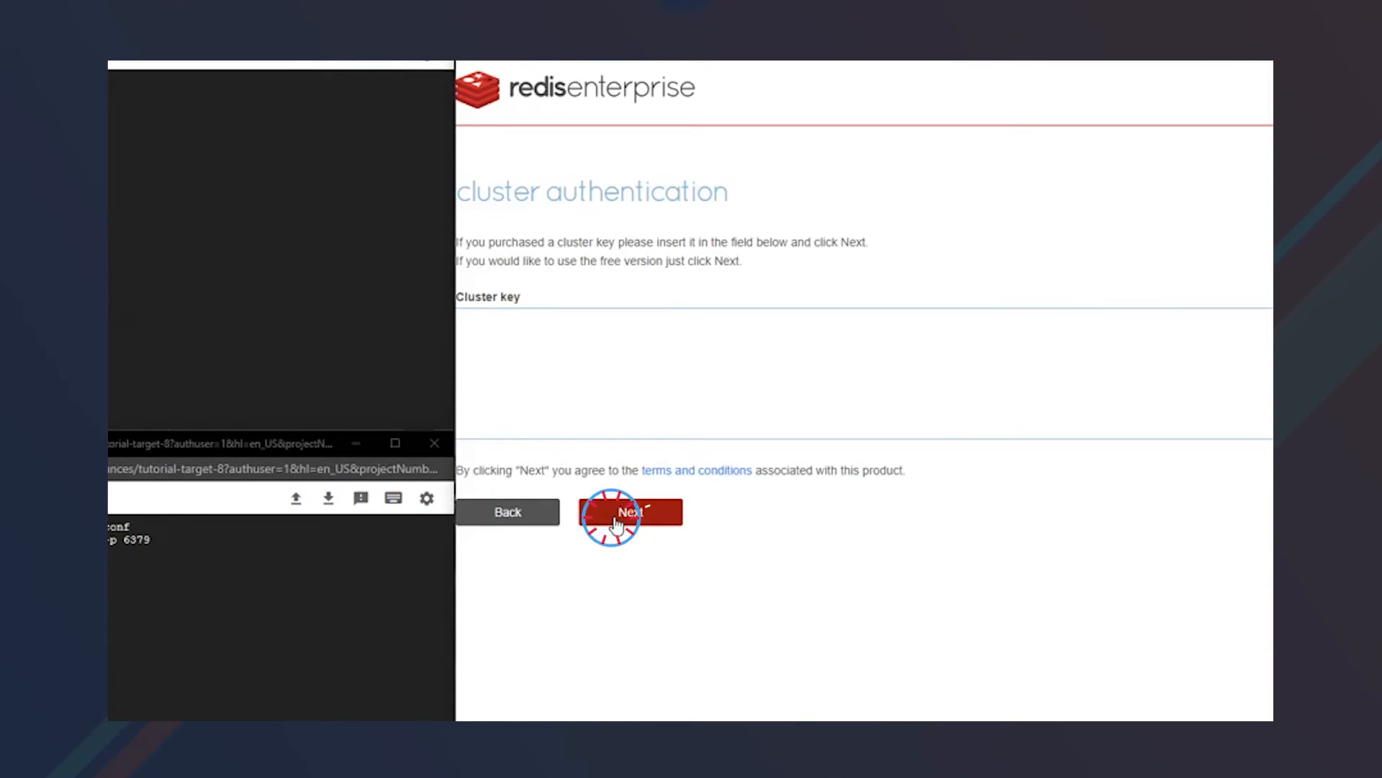
click(629, 511)
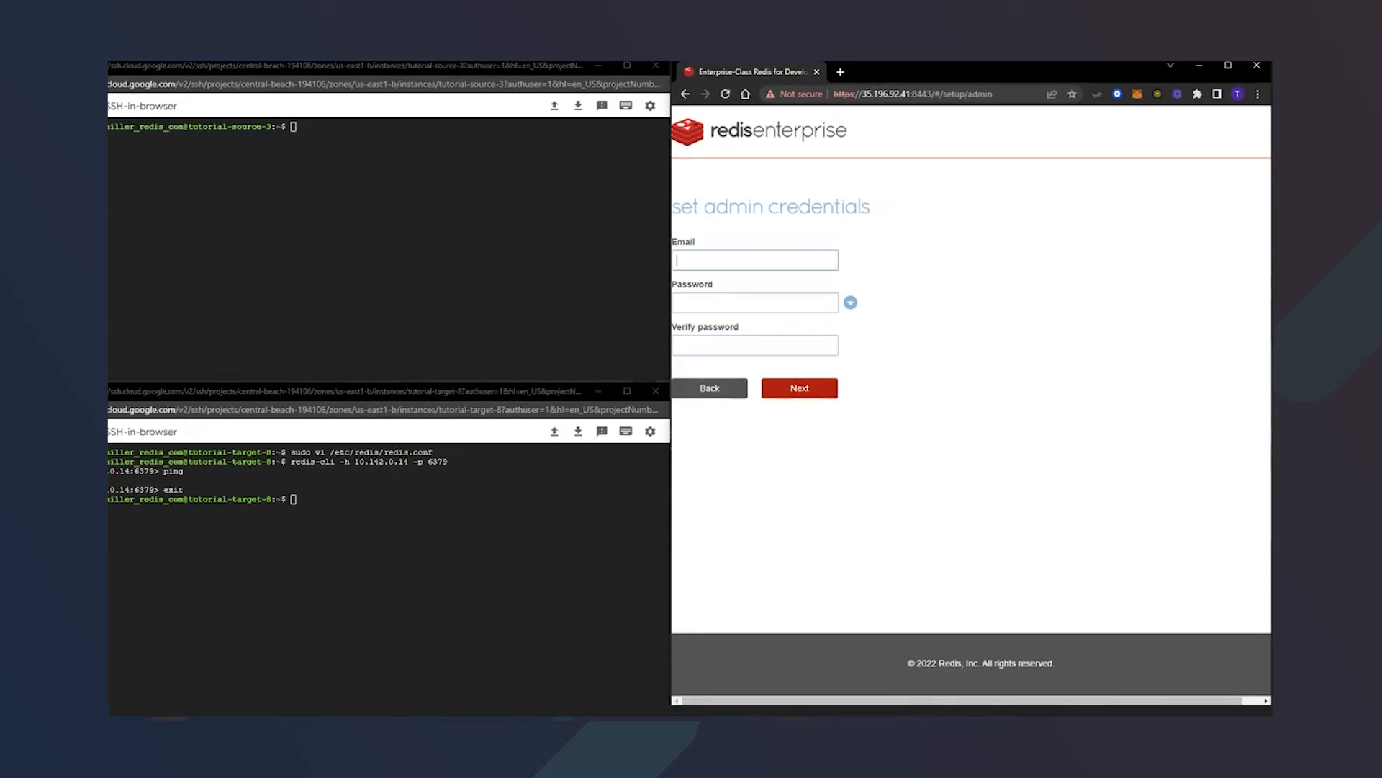
- Enter the administrator email and password to finish cluster setup
click(798, 388)
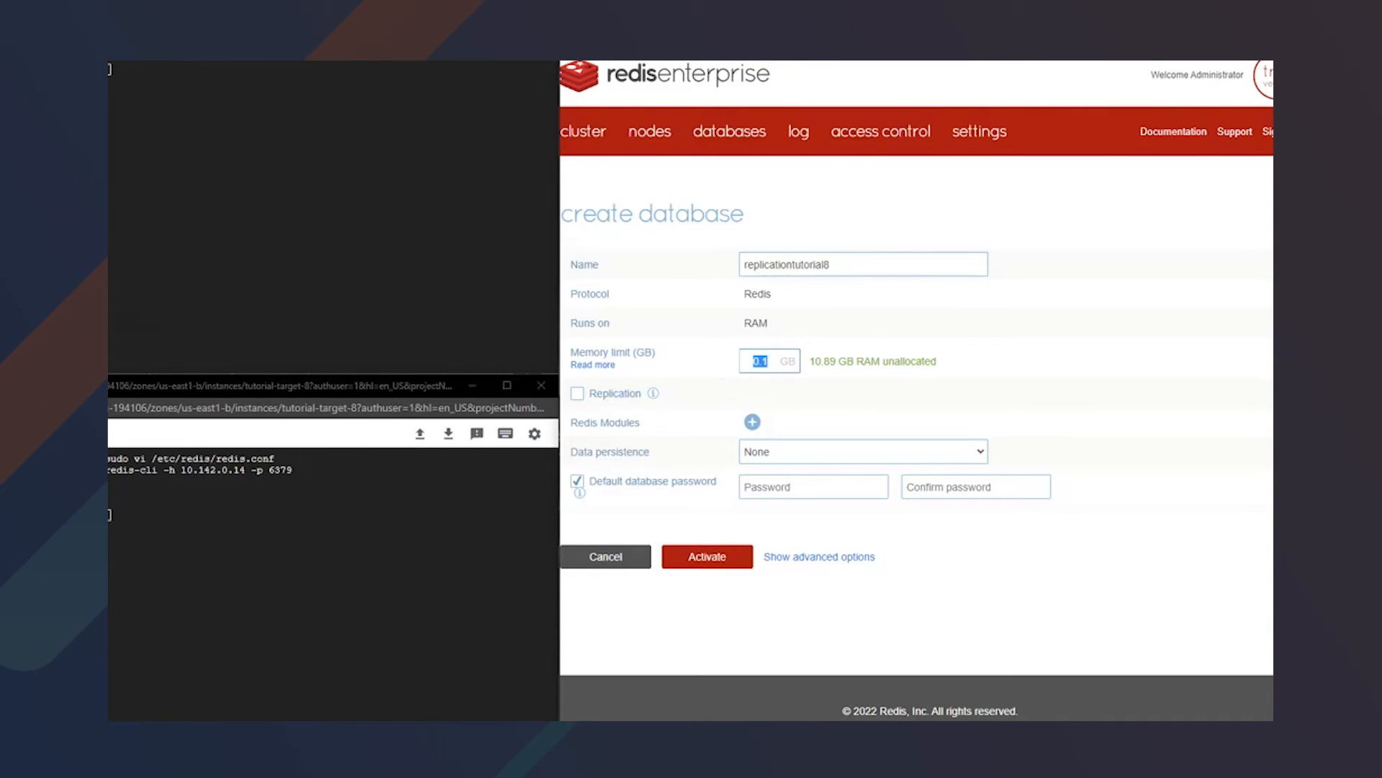
- Set a 5 GB memory limit on replicationtutorial8 and reveal the advanced options
text(5)
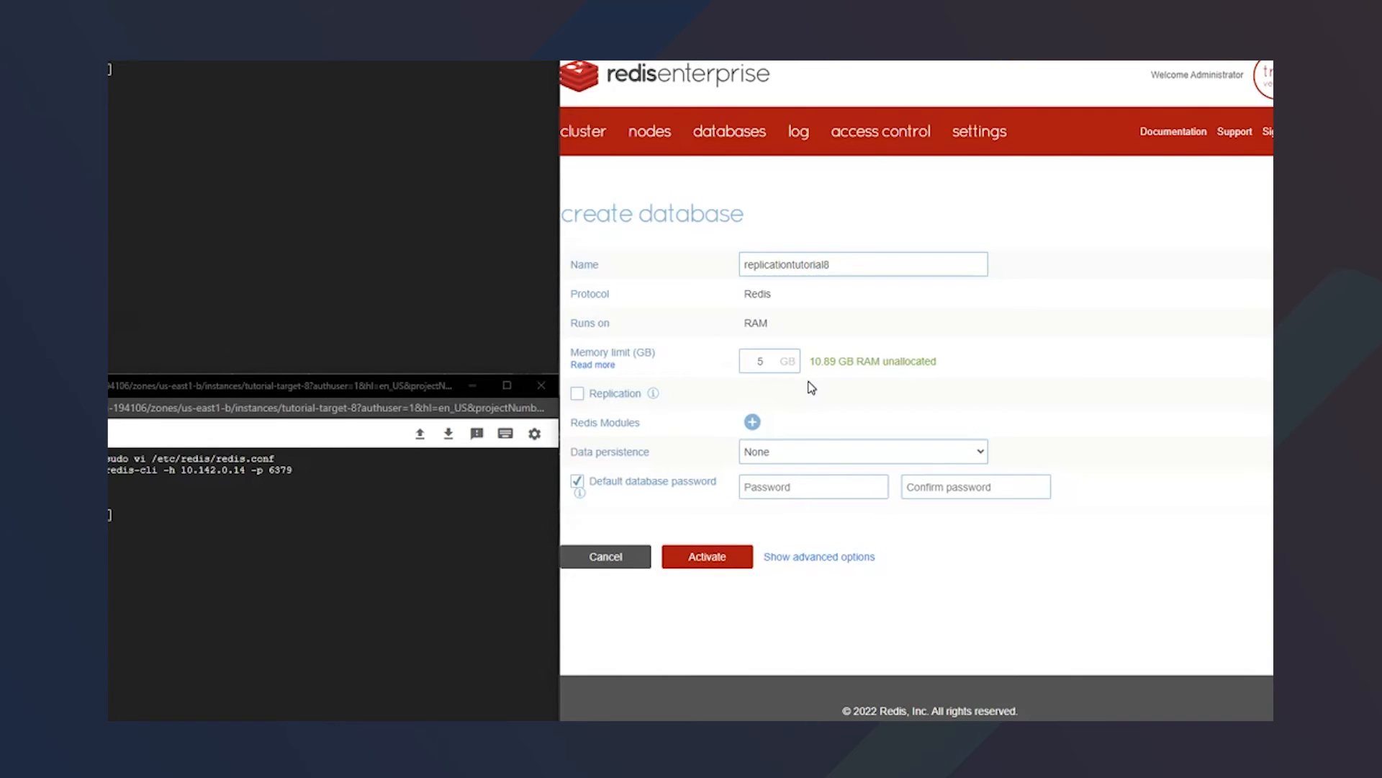
mouse_move(797, 395)
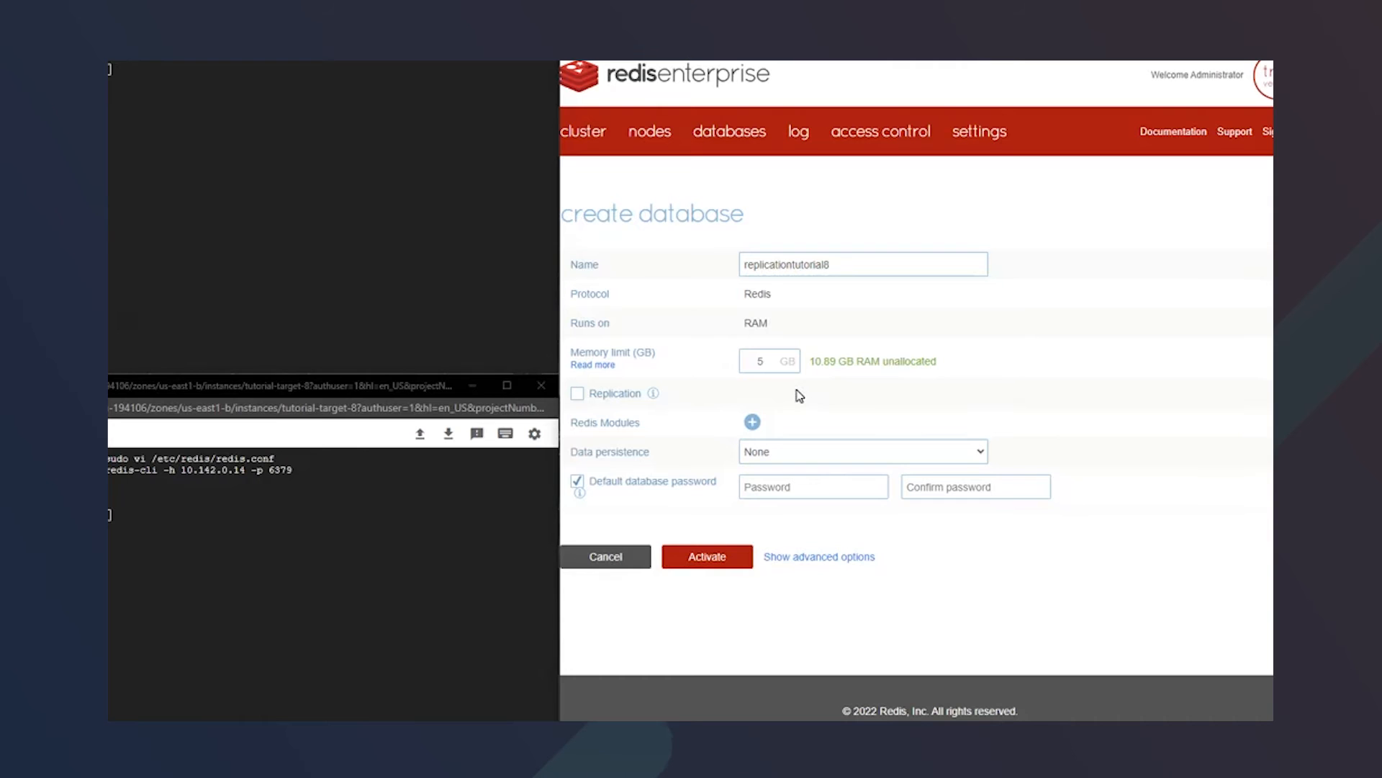
click(818, 556)
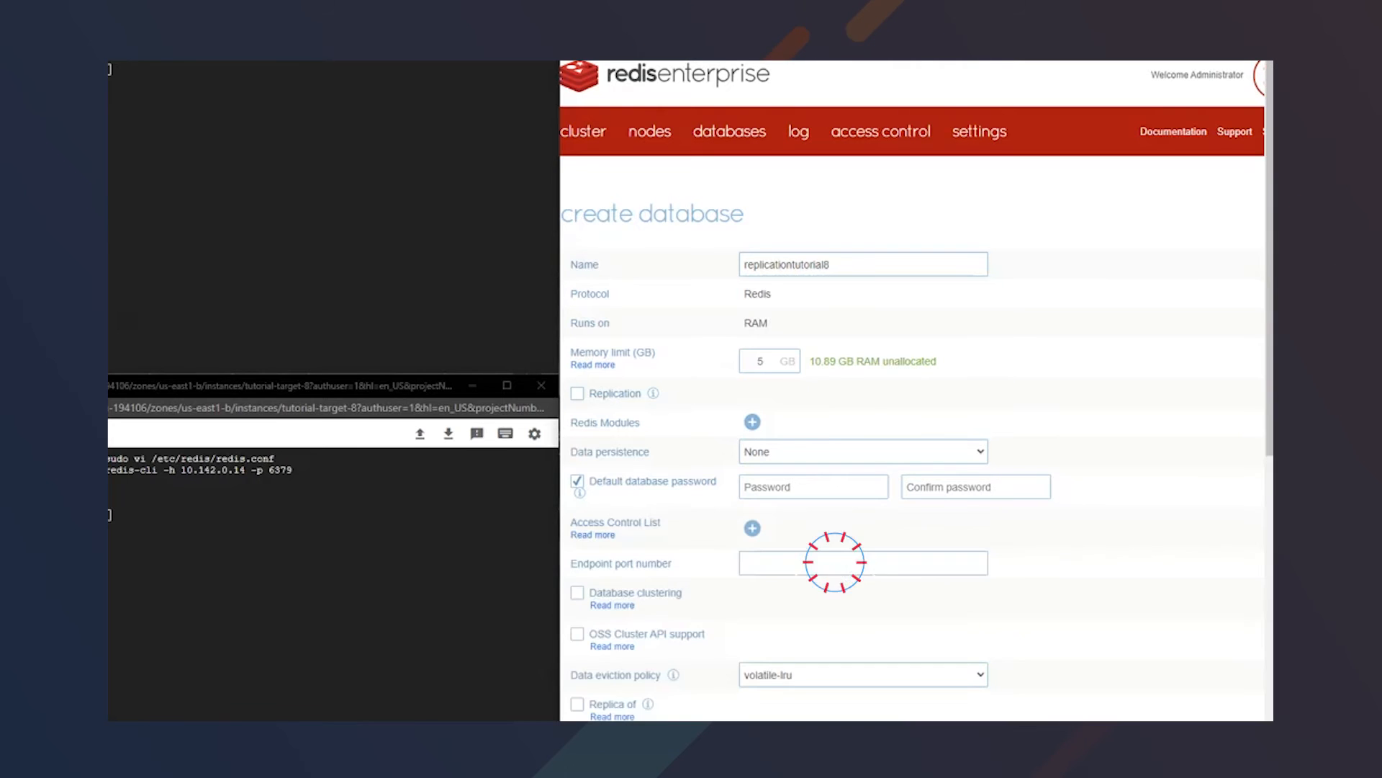
scroll(down, 3)
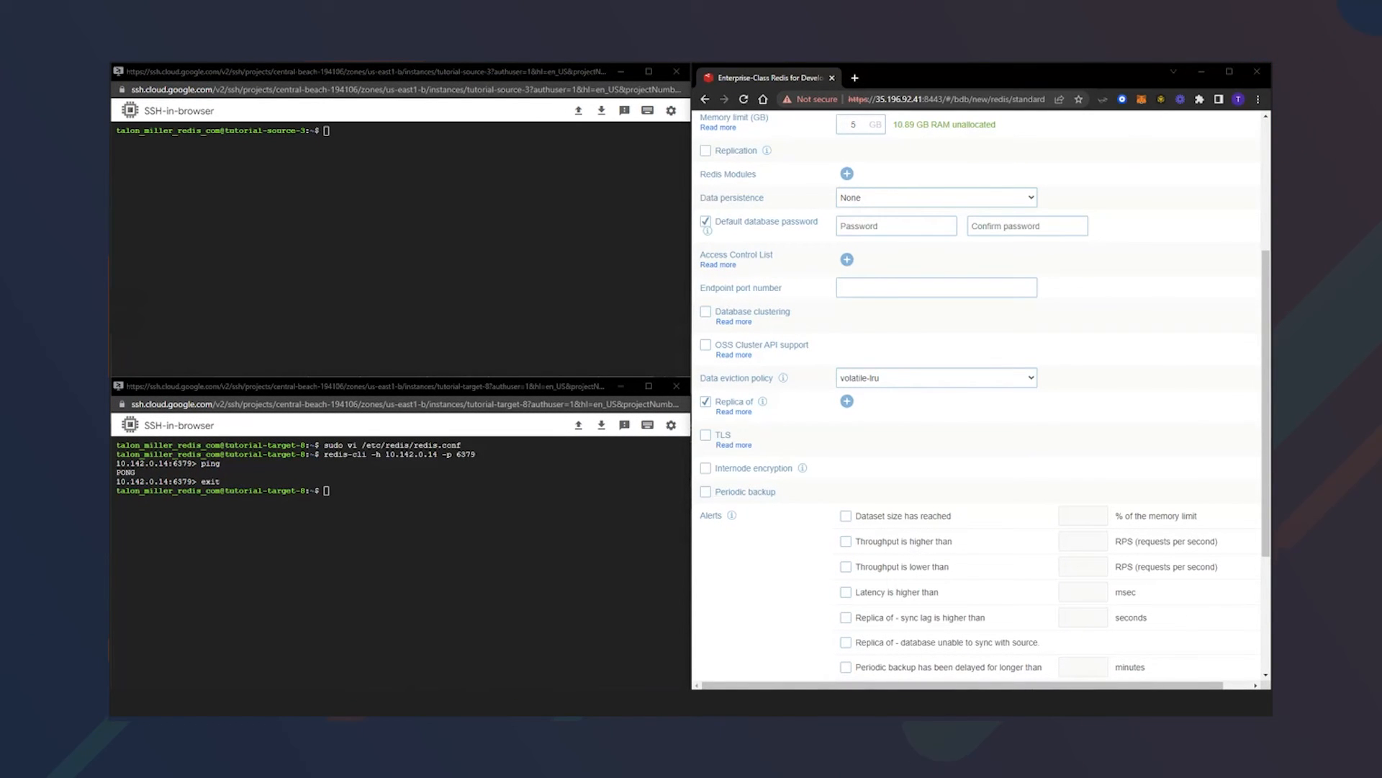
mouse_move(1048, 481)
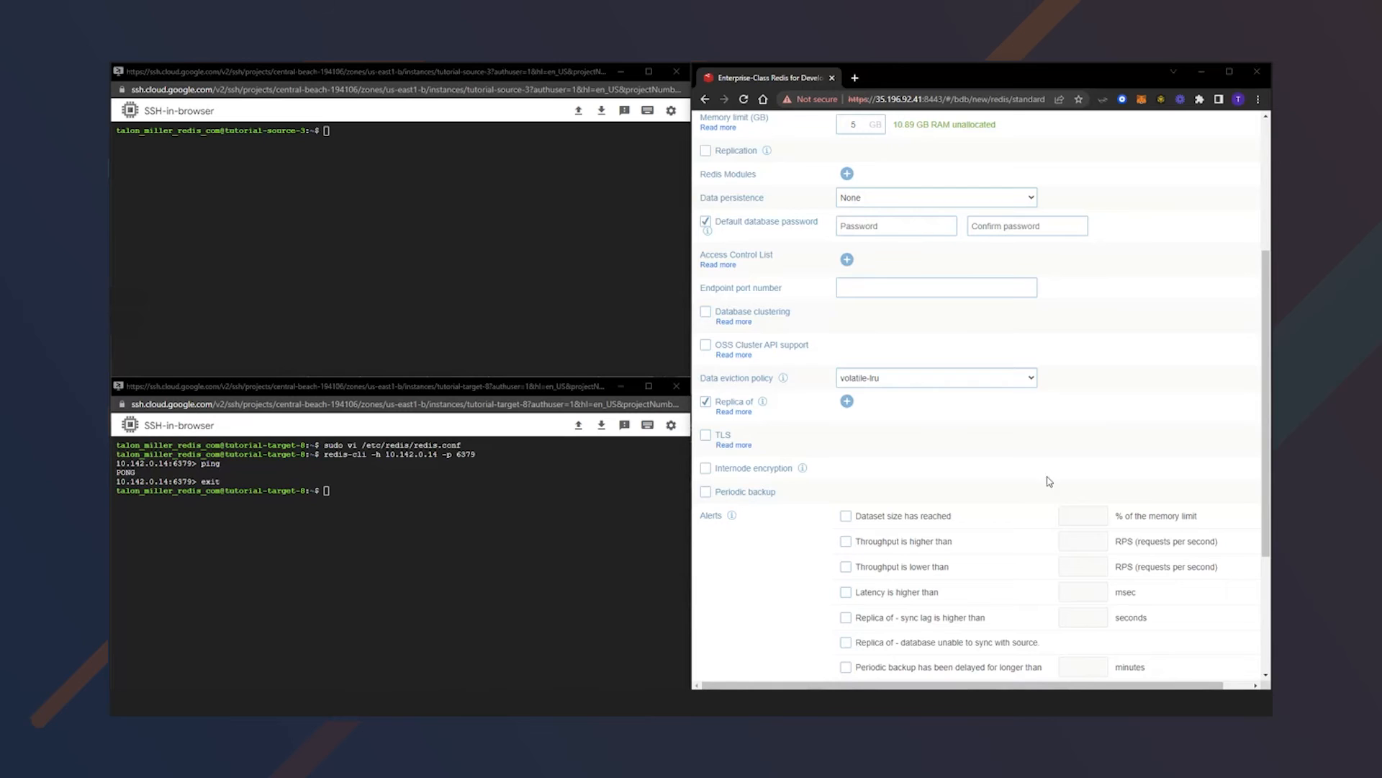
- Add redis://10.142.0.14:6379 as the Replica Of source and save it
click(845, 400)
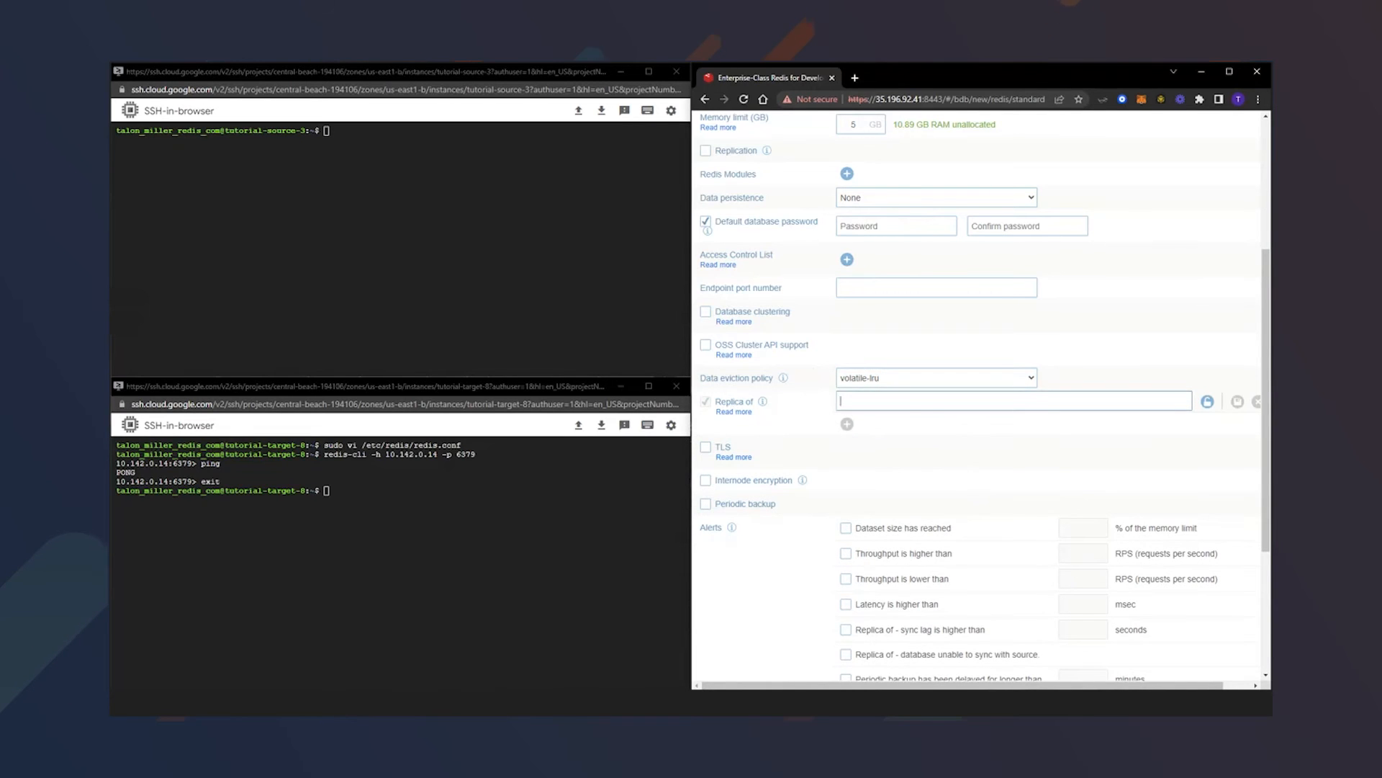
text(redis://10.142.0.14:6379)
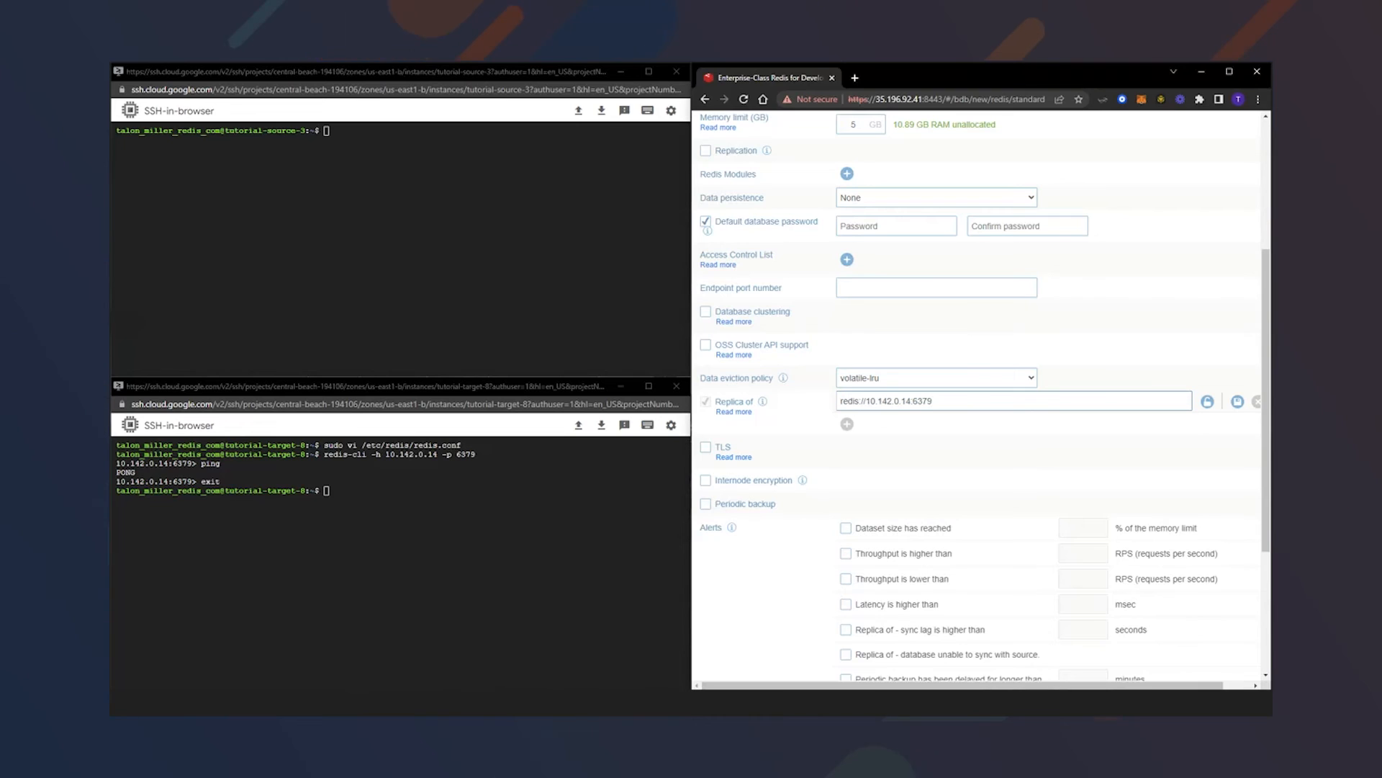
mouse_move(933, 485)
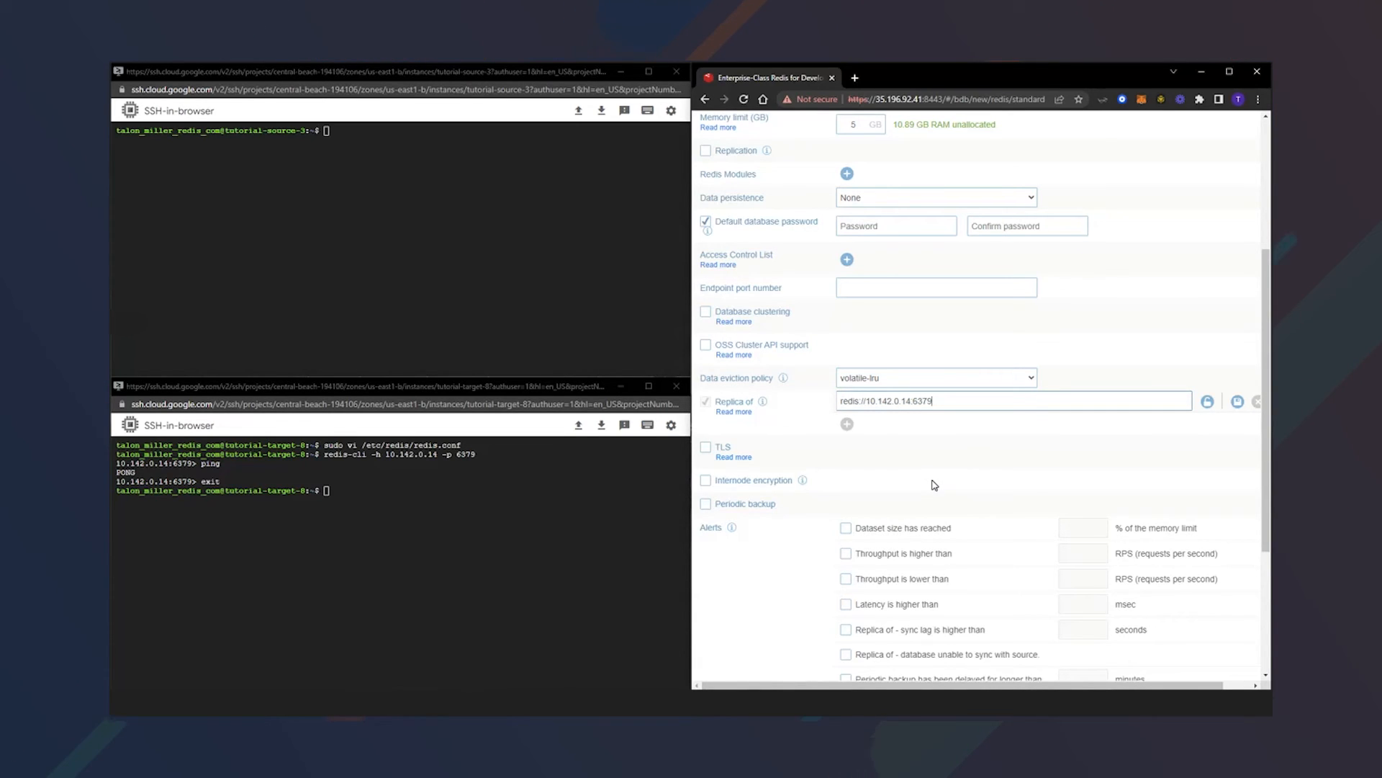
mouse_move(1114, 429)
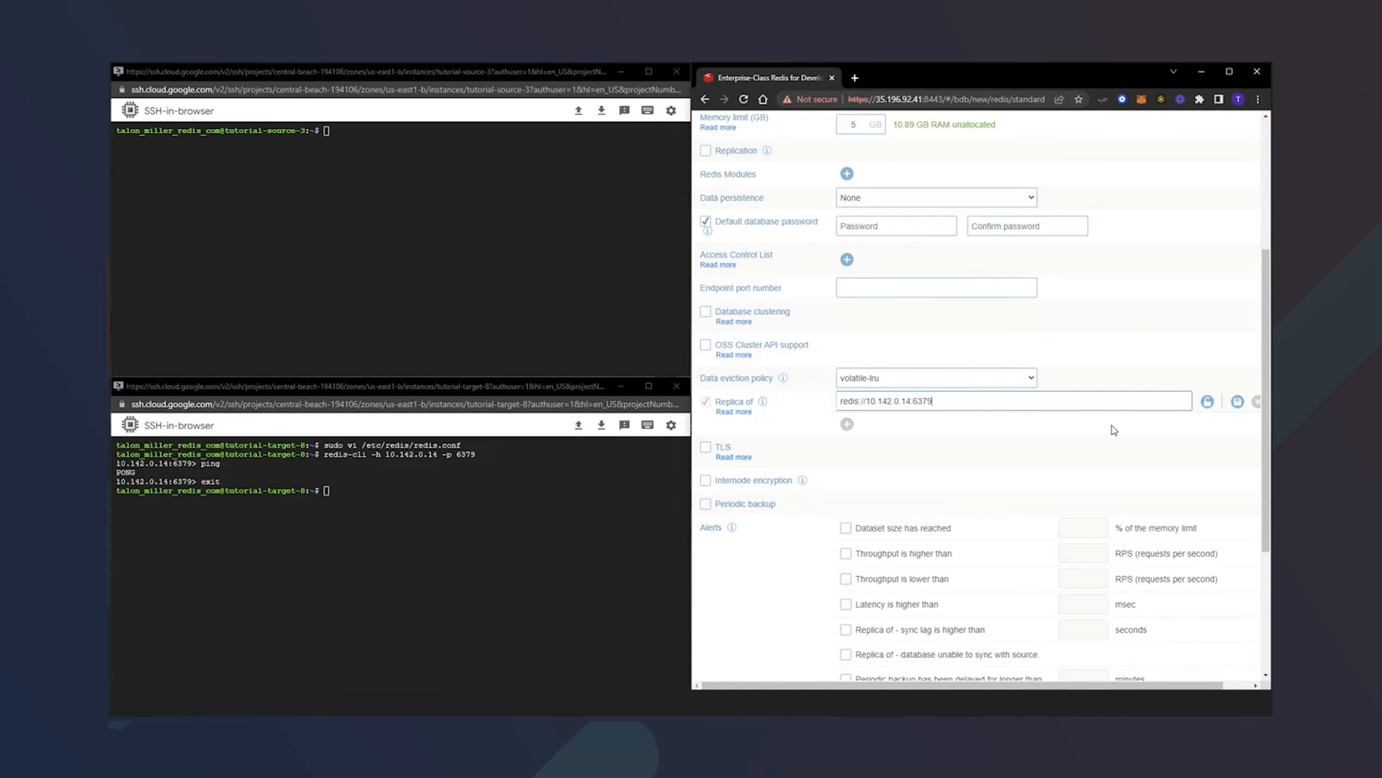
click(1207, 402)
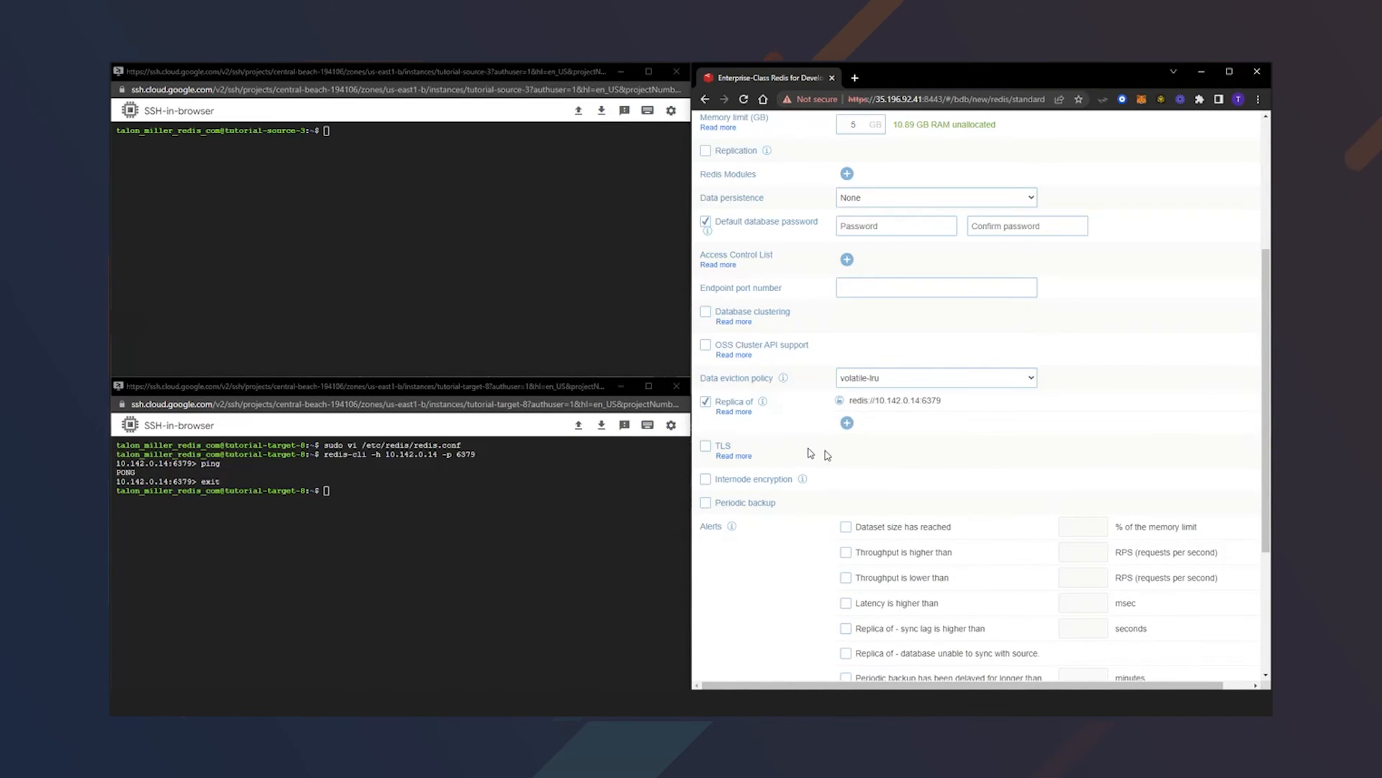
mouse_move(831, 436)
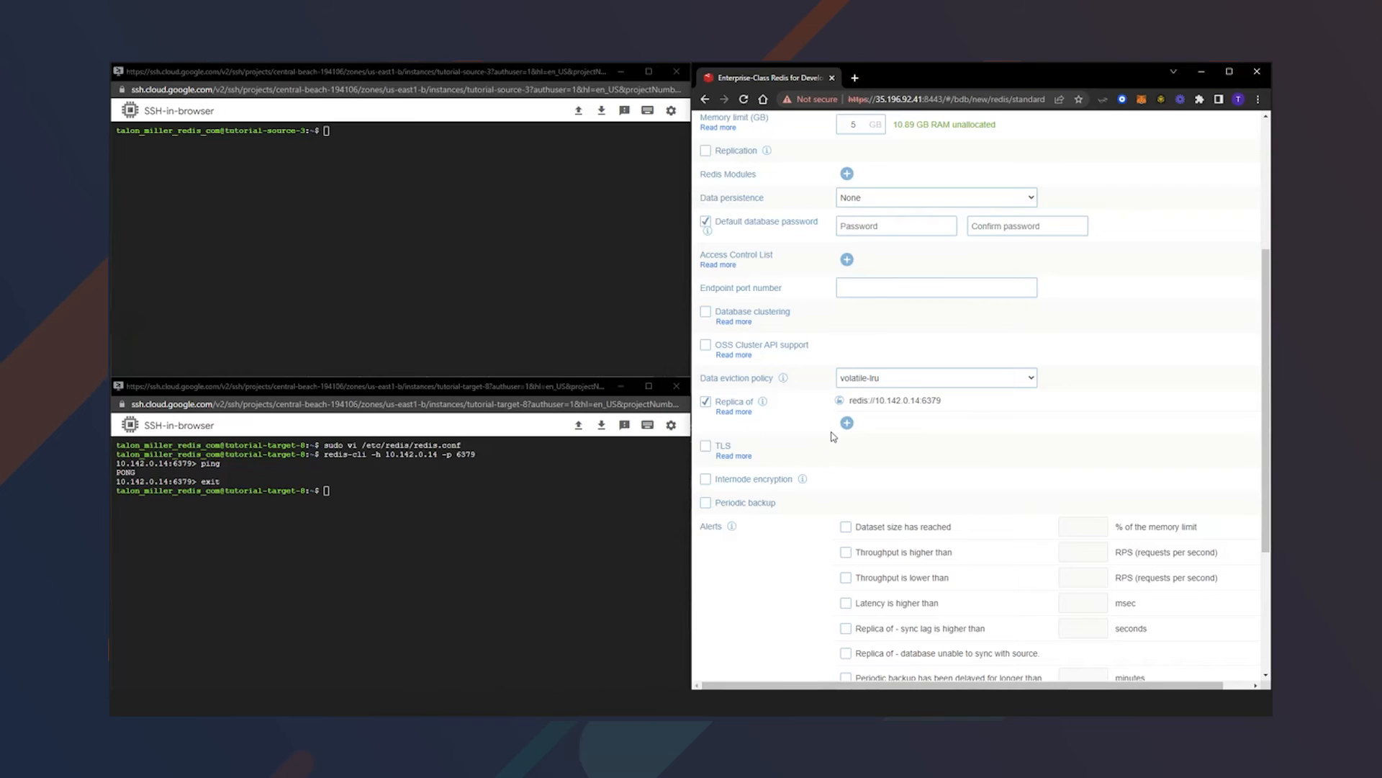
mouse_move(847, 422)
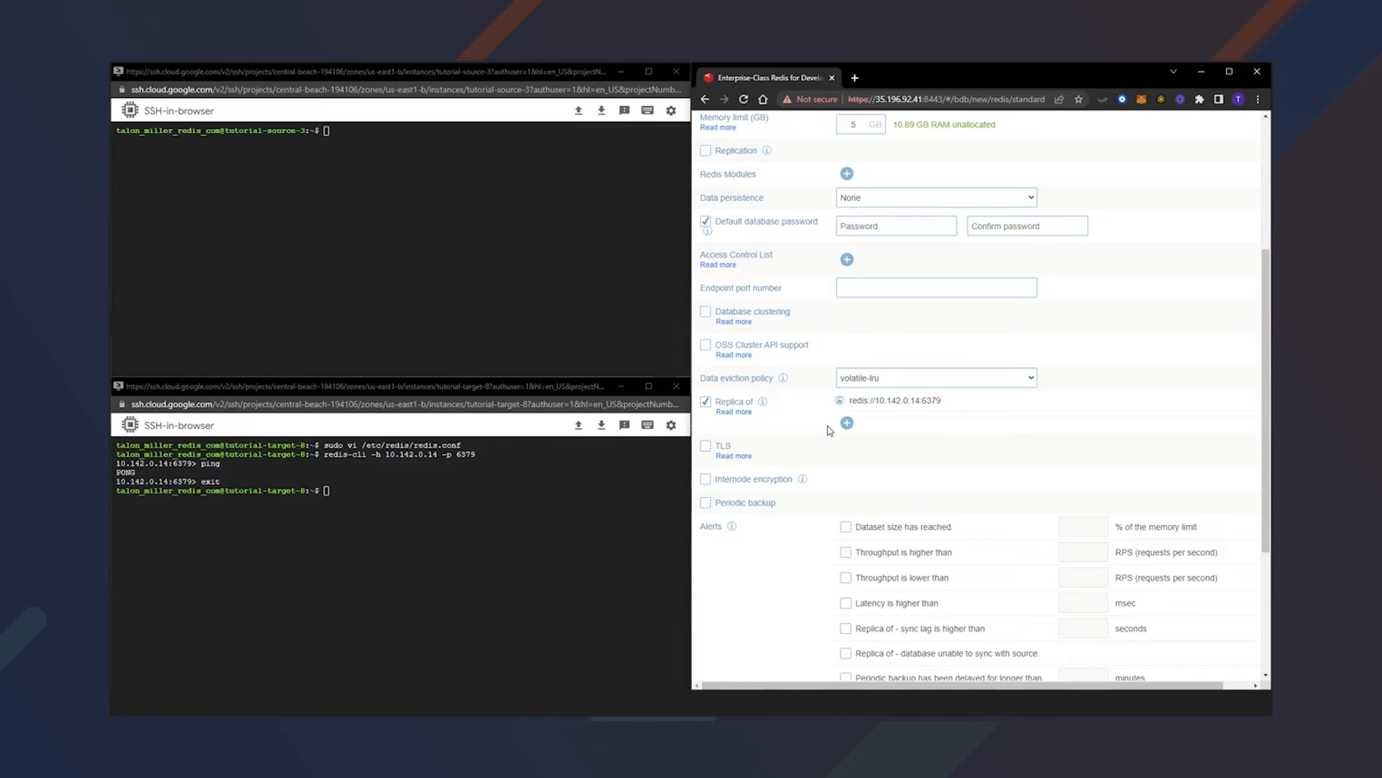
mouse_move(815, 433)
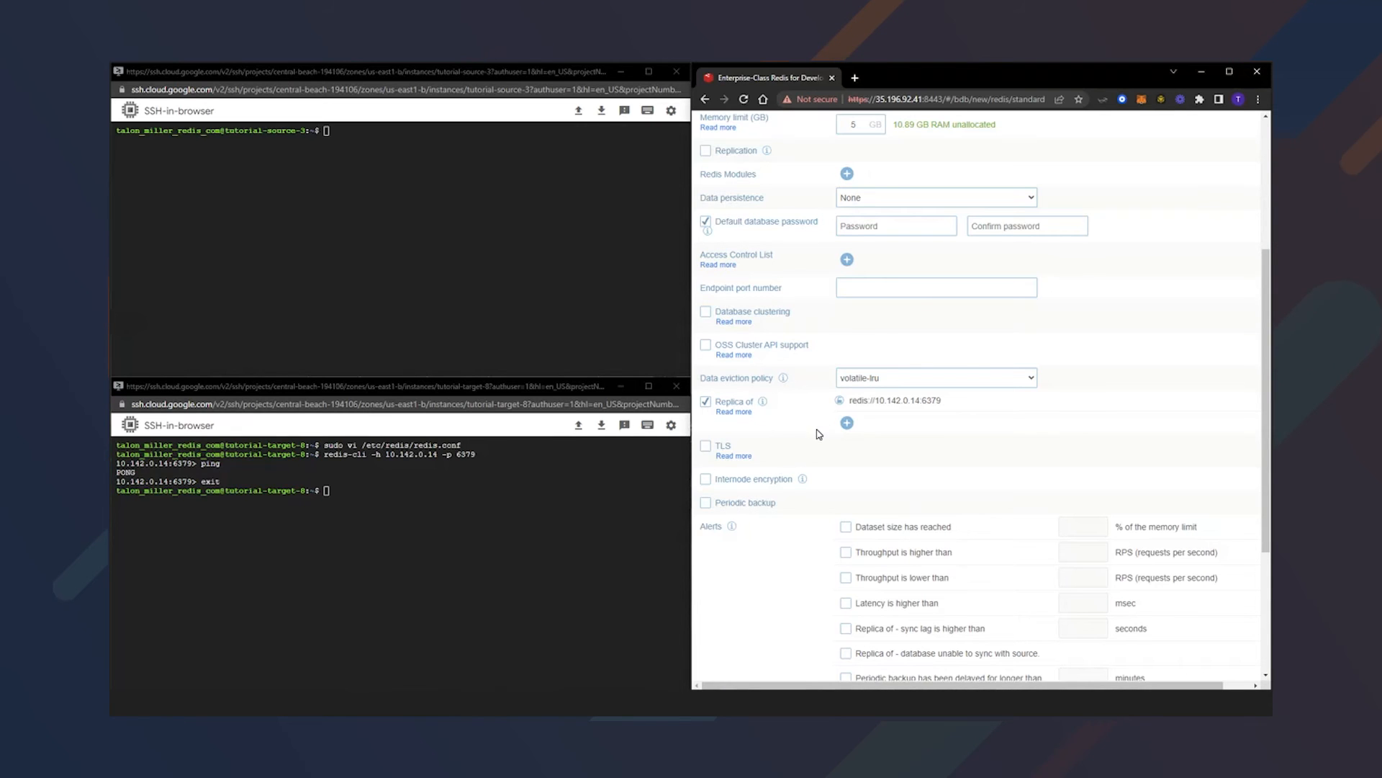
- Activate the replicationtutorial8 replica database
scroll(down, 3)
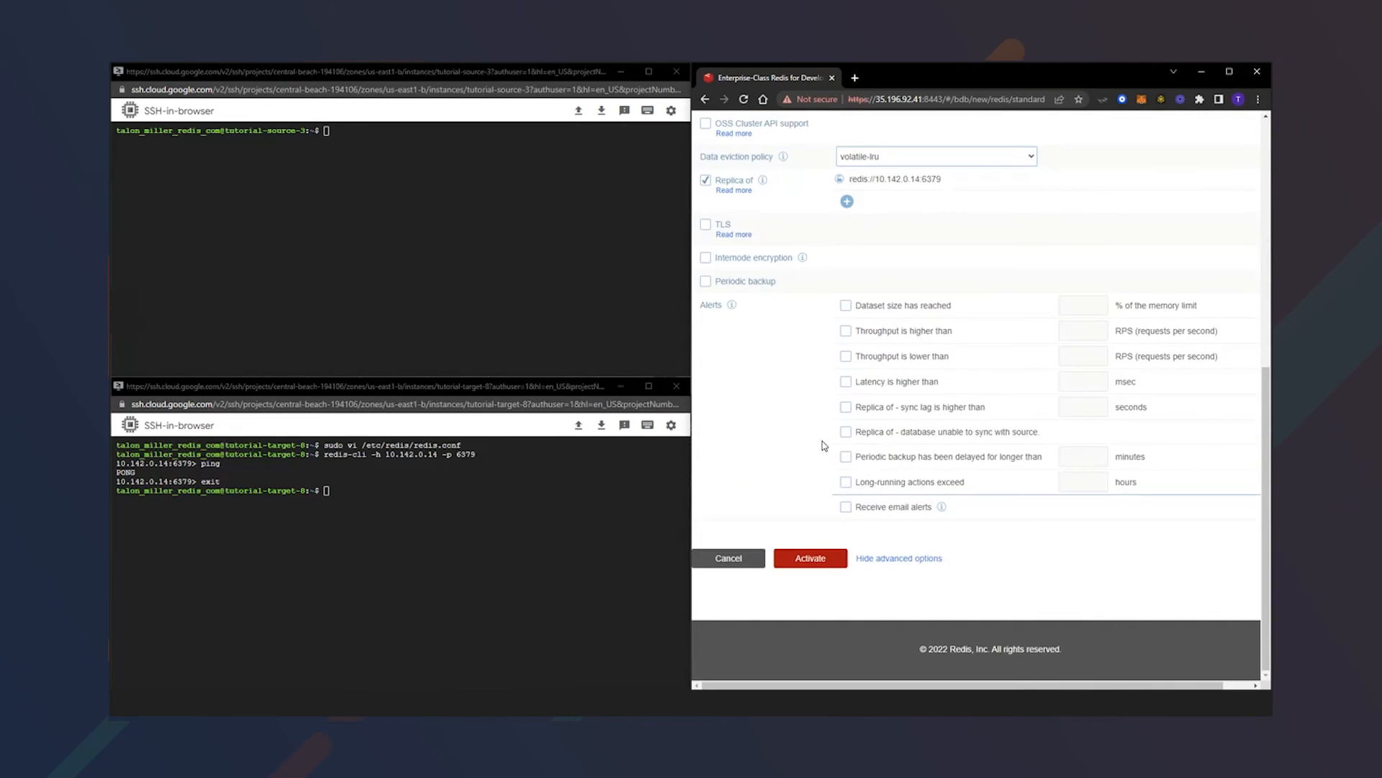
click(809, 559)
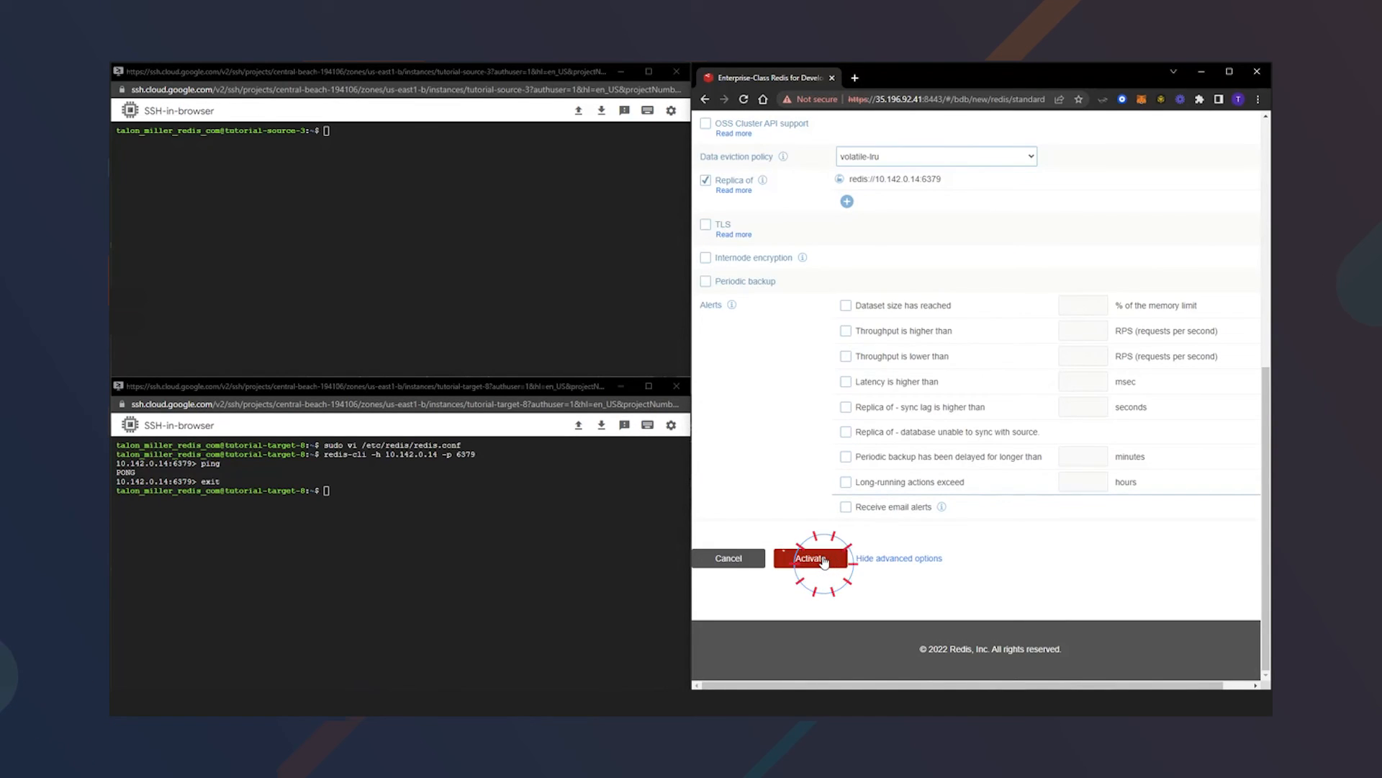
click(809, 557)
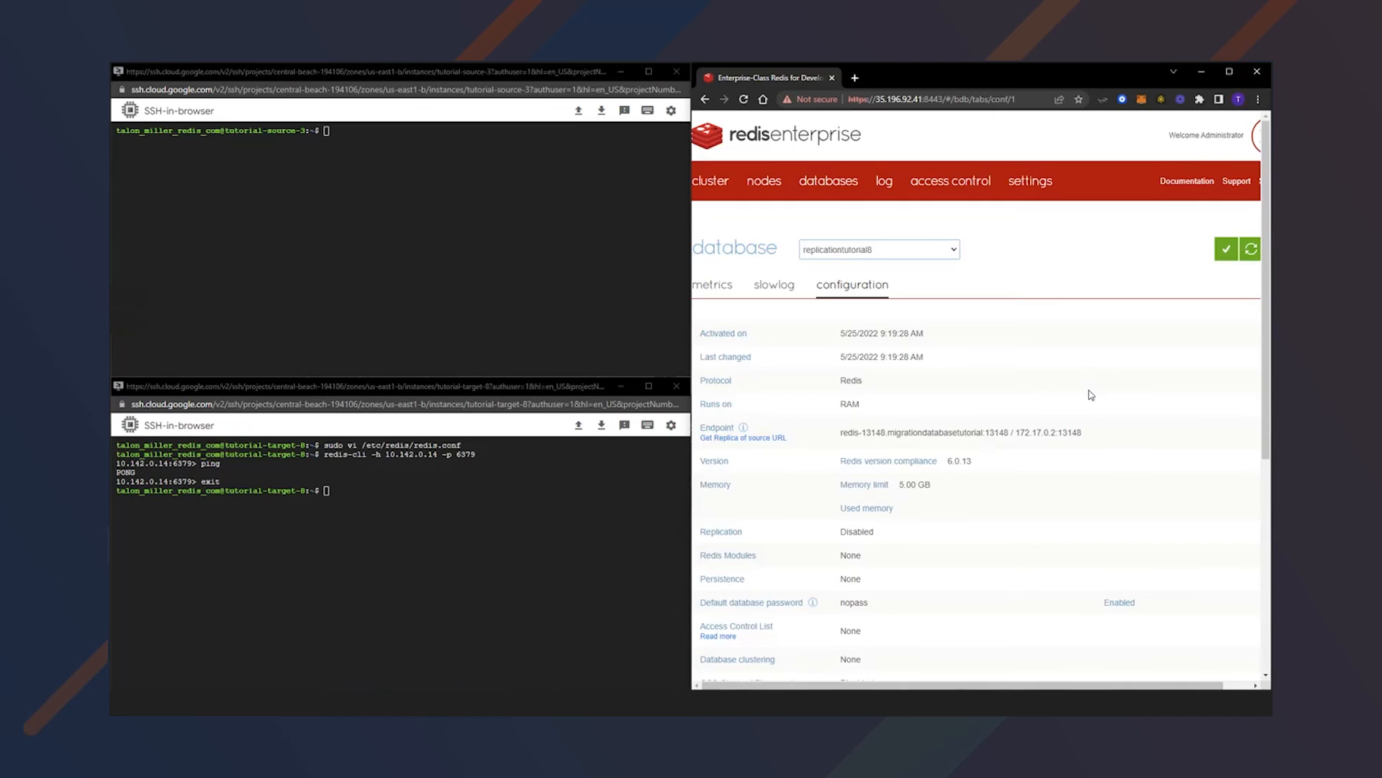
- Confirm the replica shows Synced with 0 msec lag and view its metrics charts
scroll(down, 3)
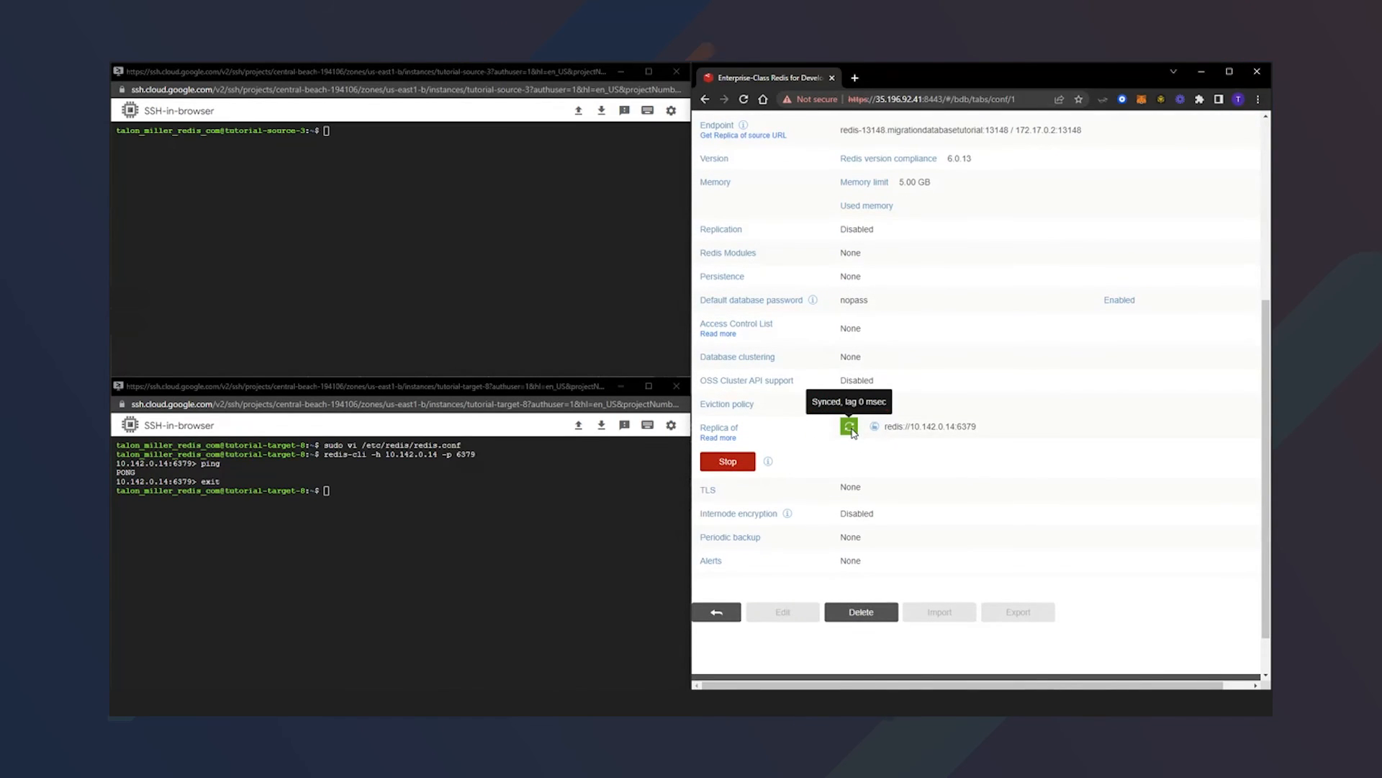
scroll(up, 3)
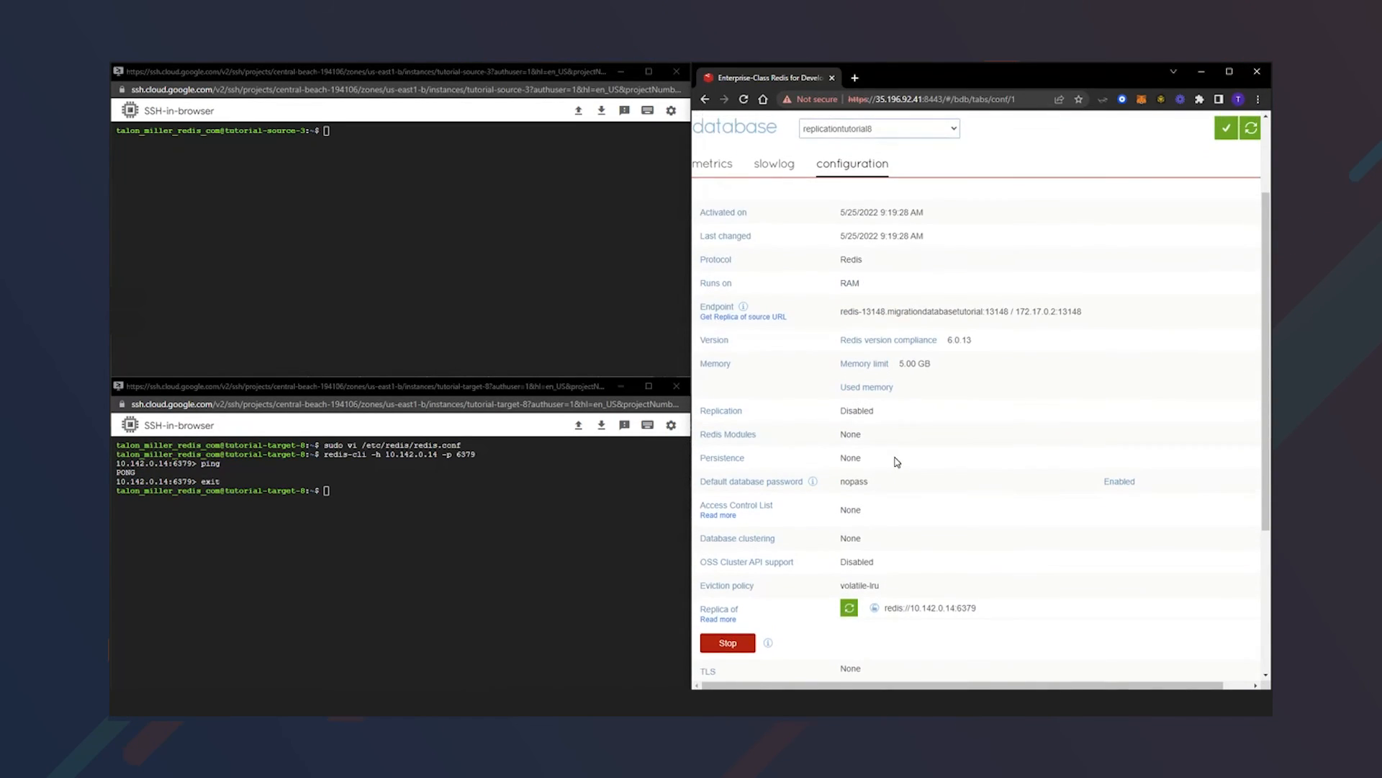
click(713, 163)
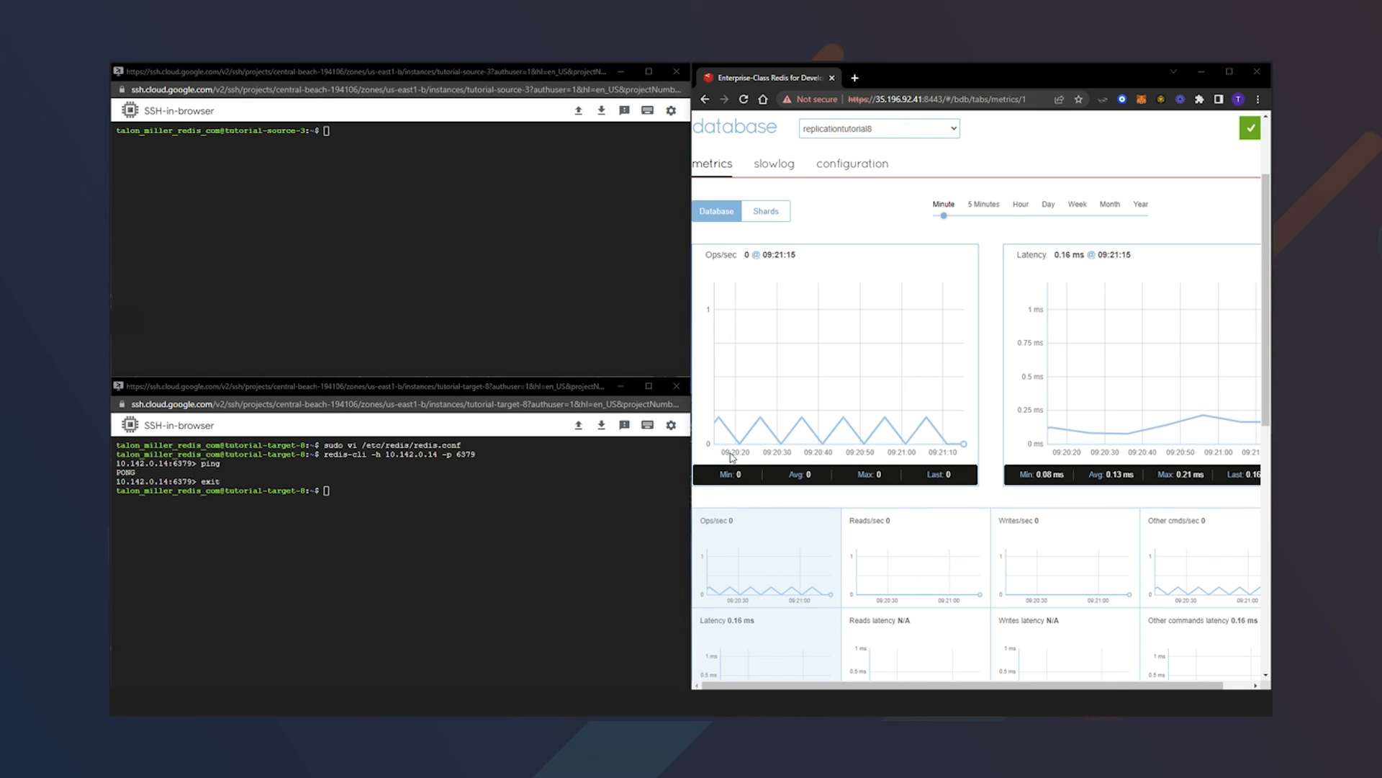
mouse_move(713, 473)
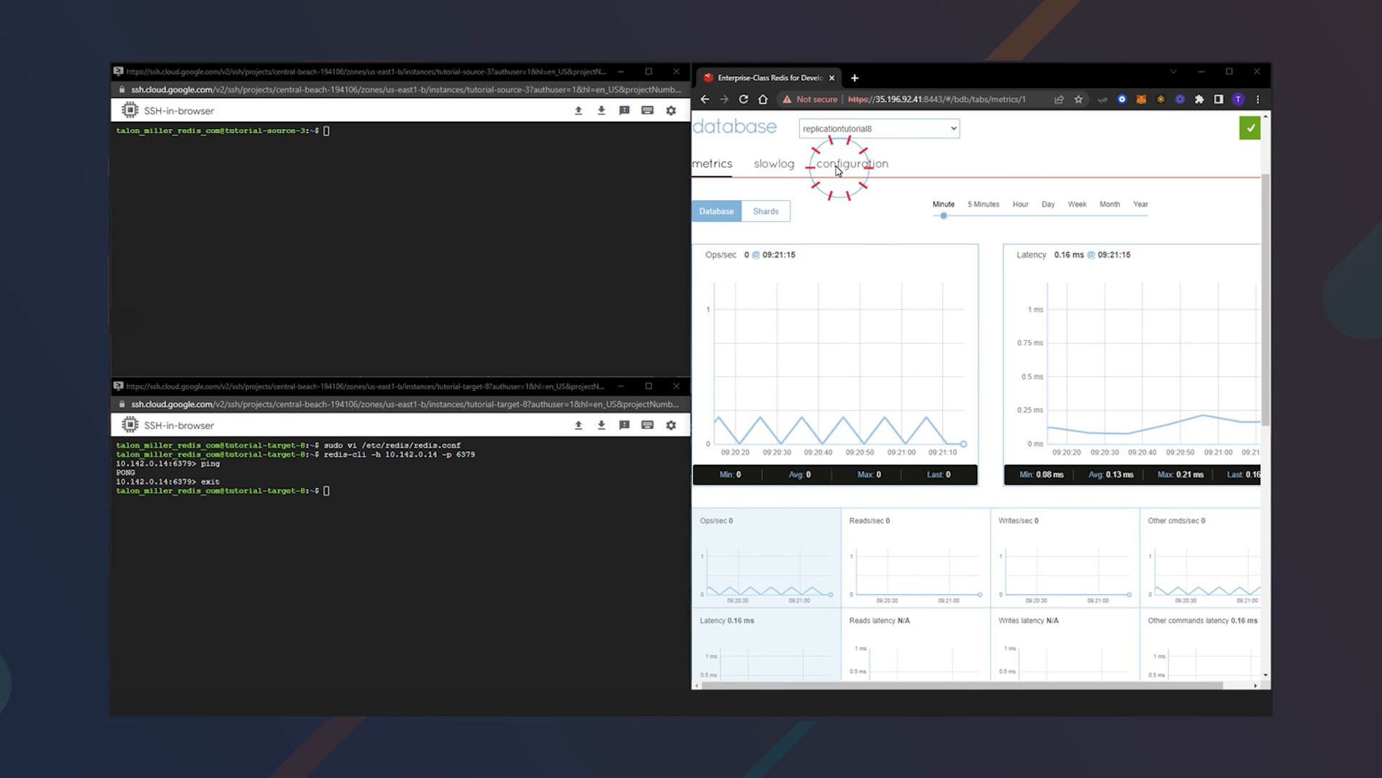
- Stop replicationtutorial8's Replica Of sync from the source node in its configuration
click(854, 164)
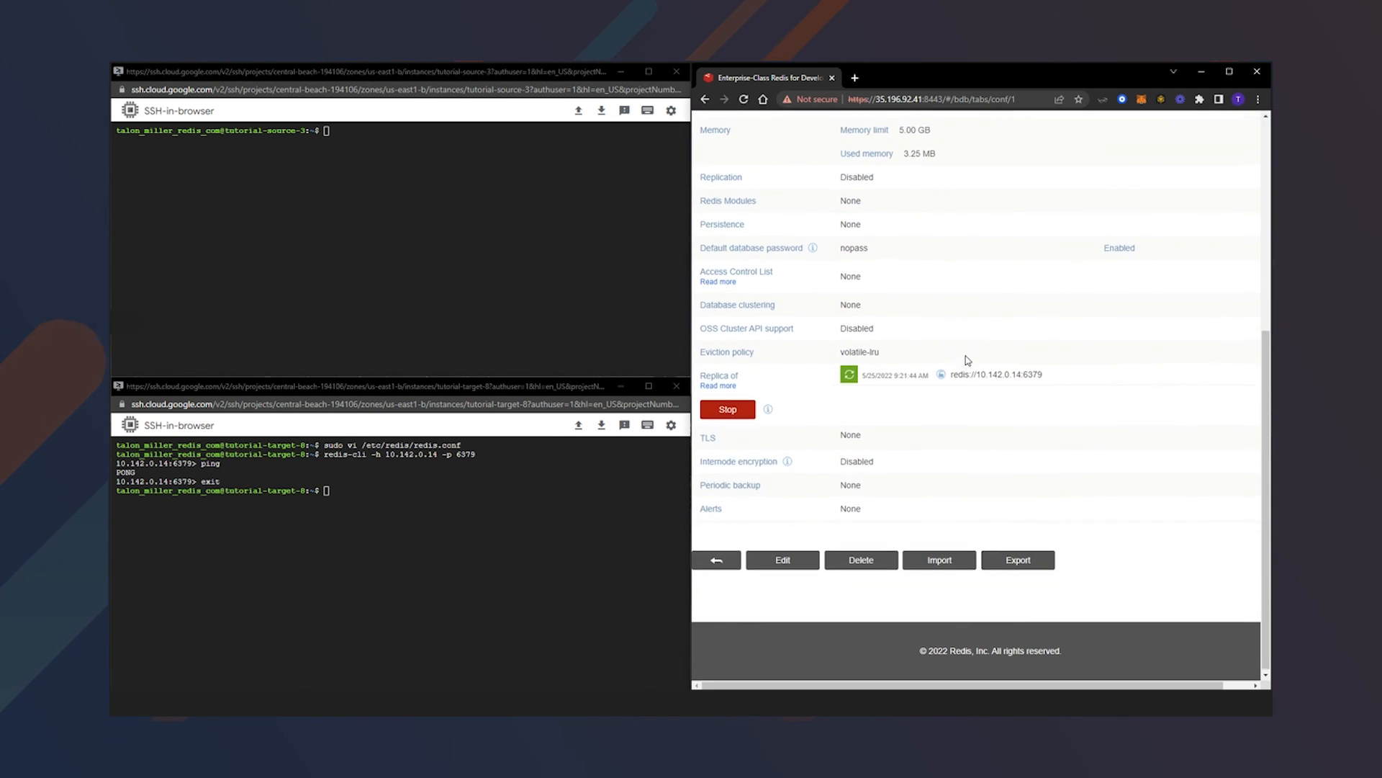
scroll(up, 3)
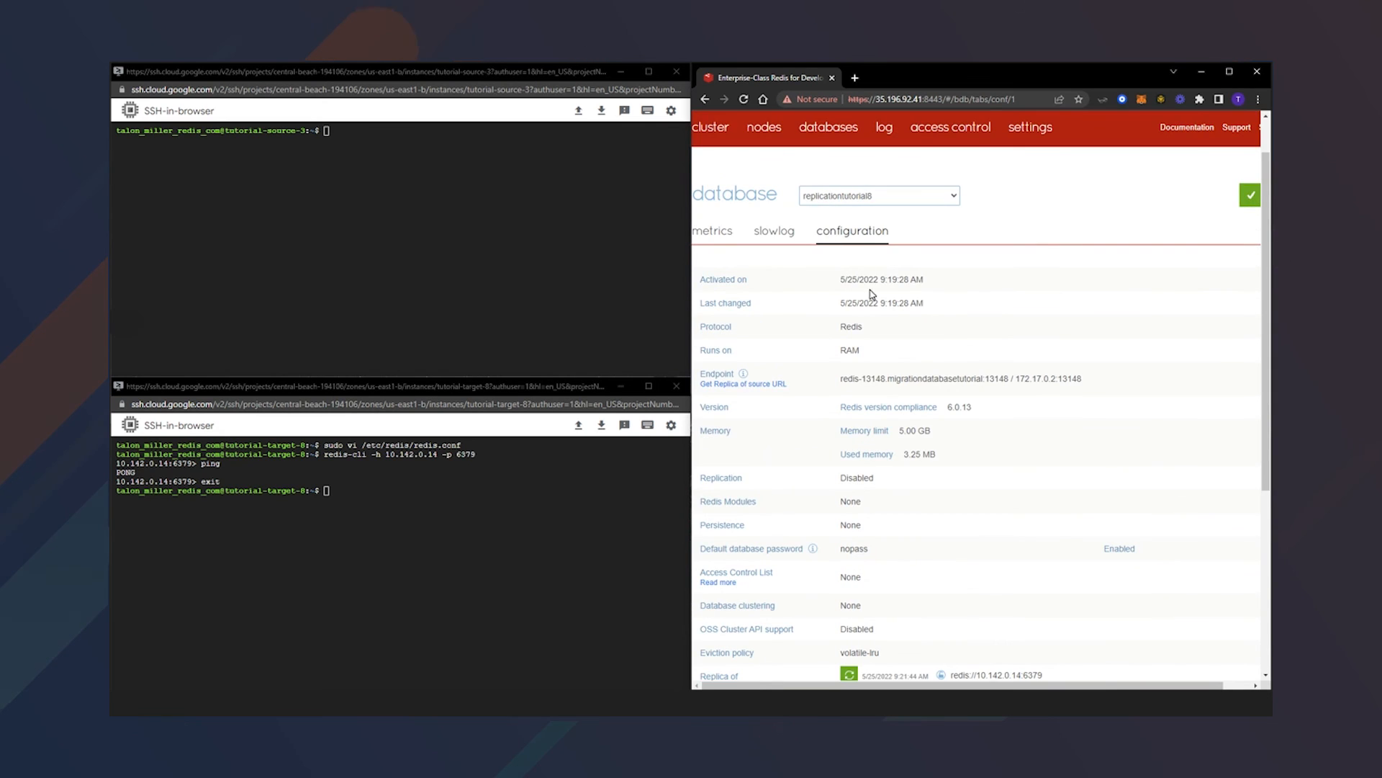
click(725, 467)
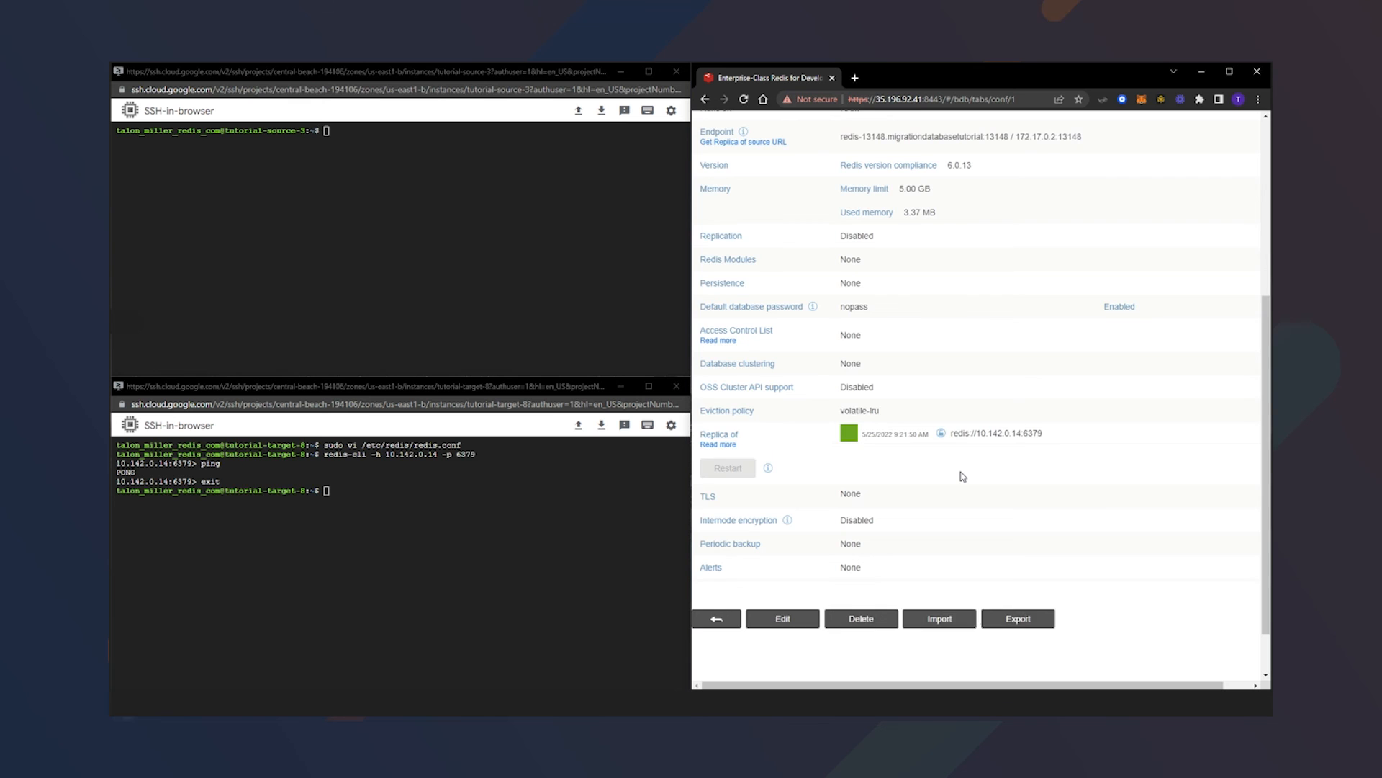
scroll(up, 3)
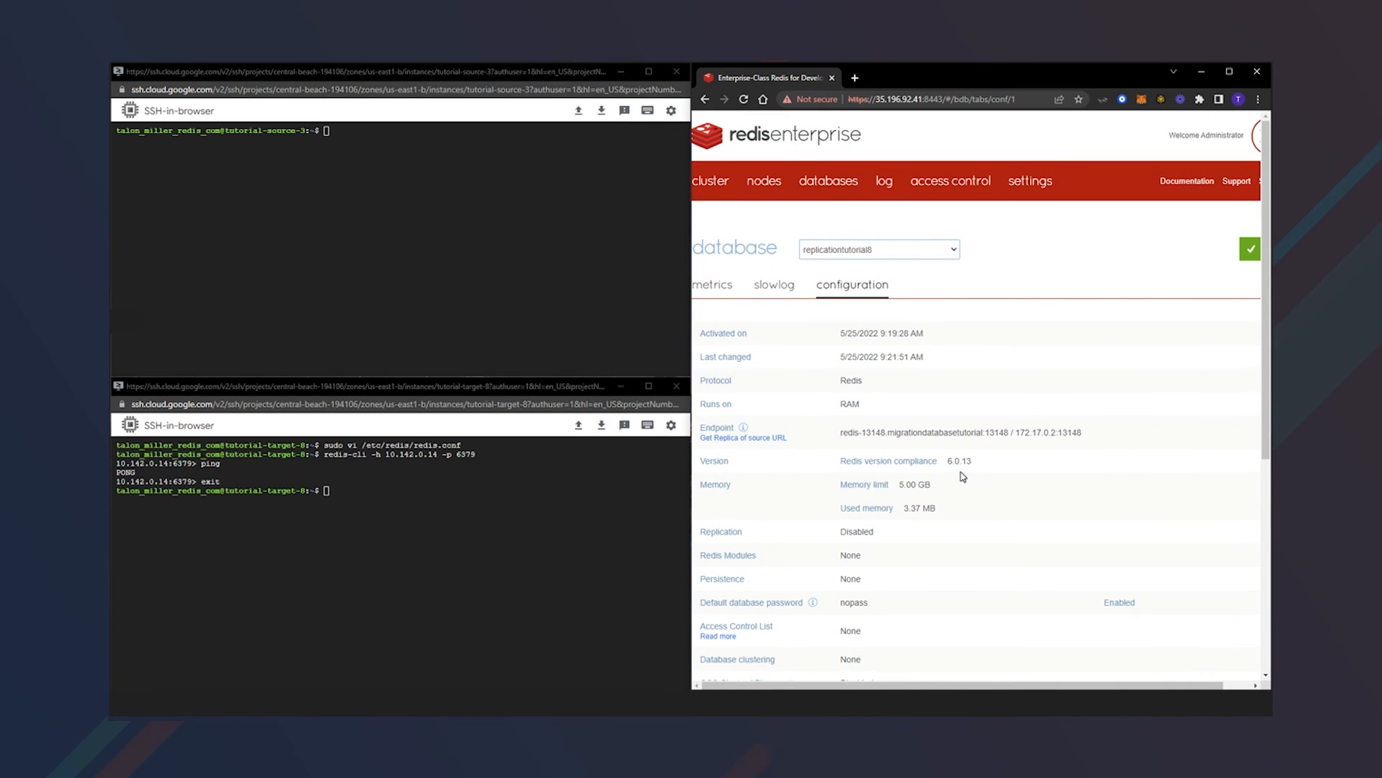
mouse_move(781, 426)
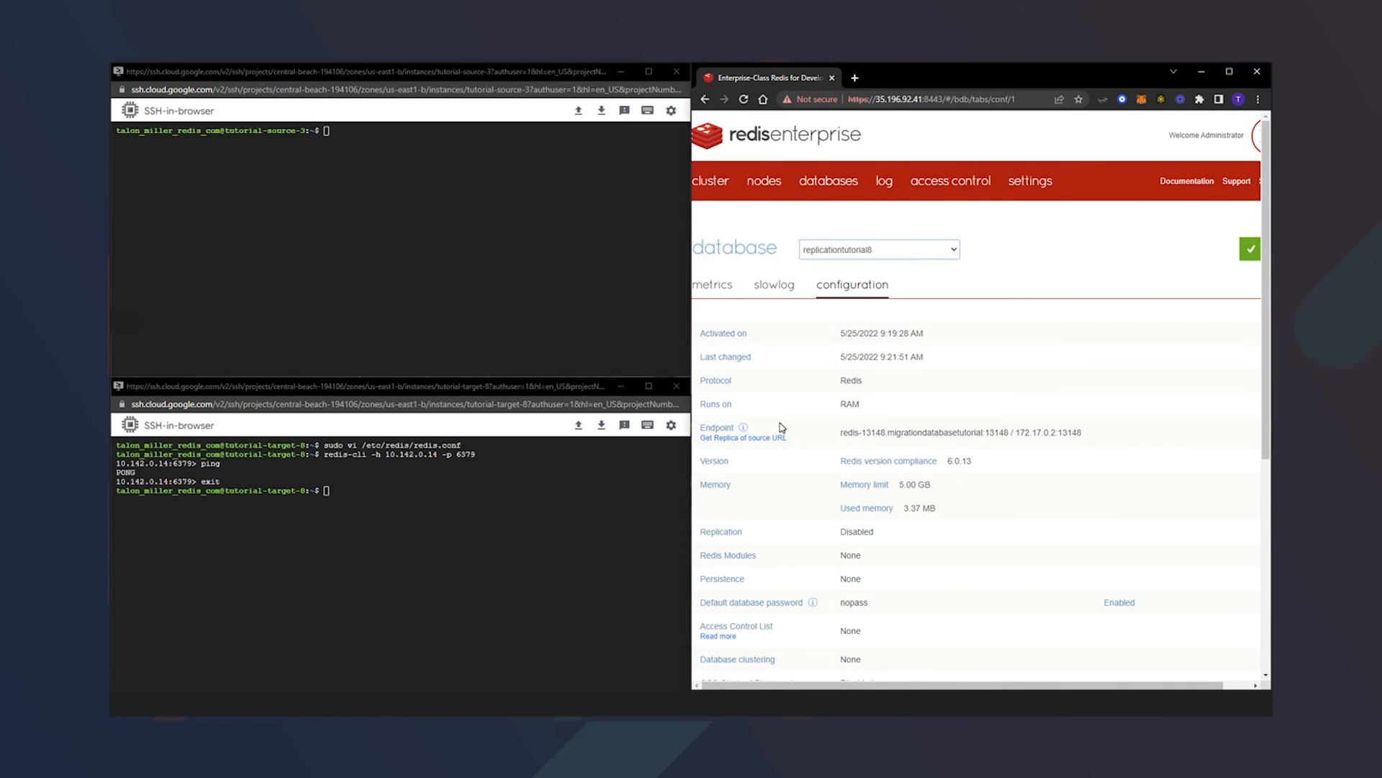